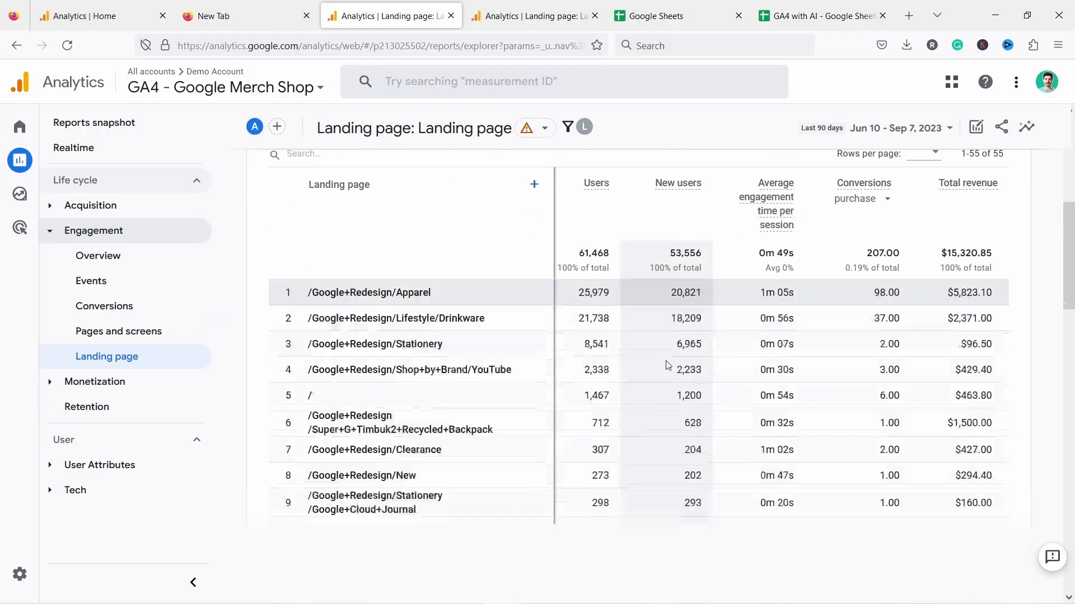
Read through the bar charts and written insights, then start a fresh ChatGPT chat.
{"action": "scroll", "scroll_direction": "down", "scroll_amount": 3}
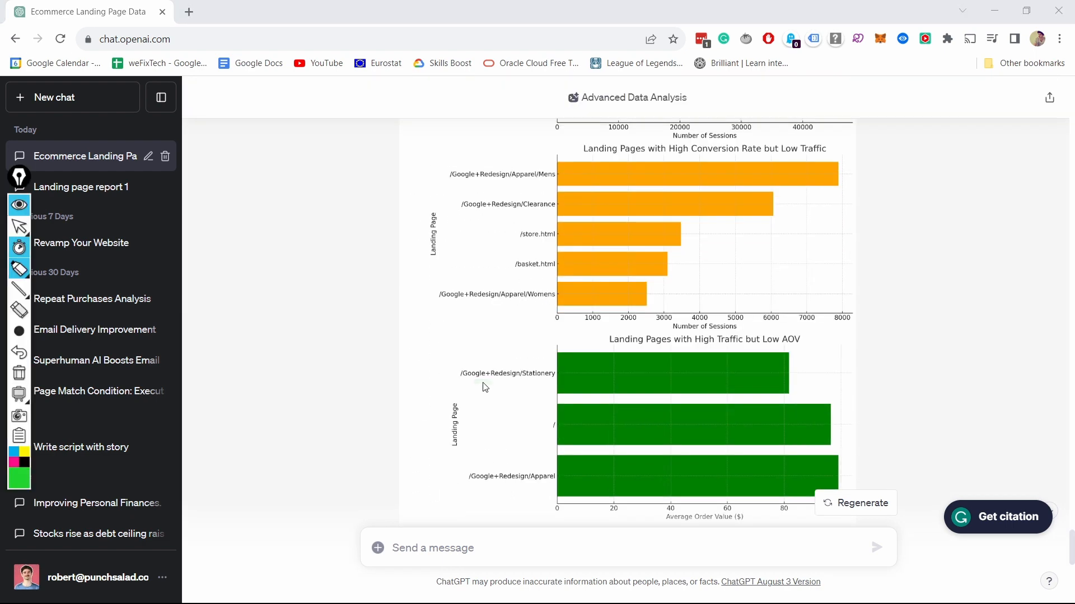
{"action": "scroll", "scroll_direction": "down", "scroll_amount": 3}
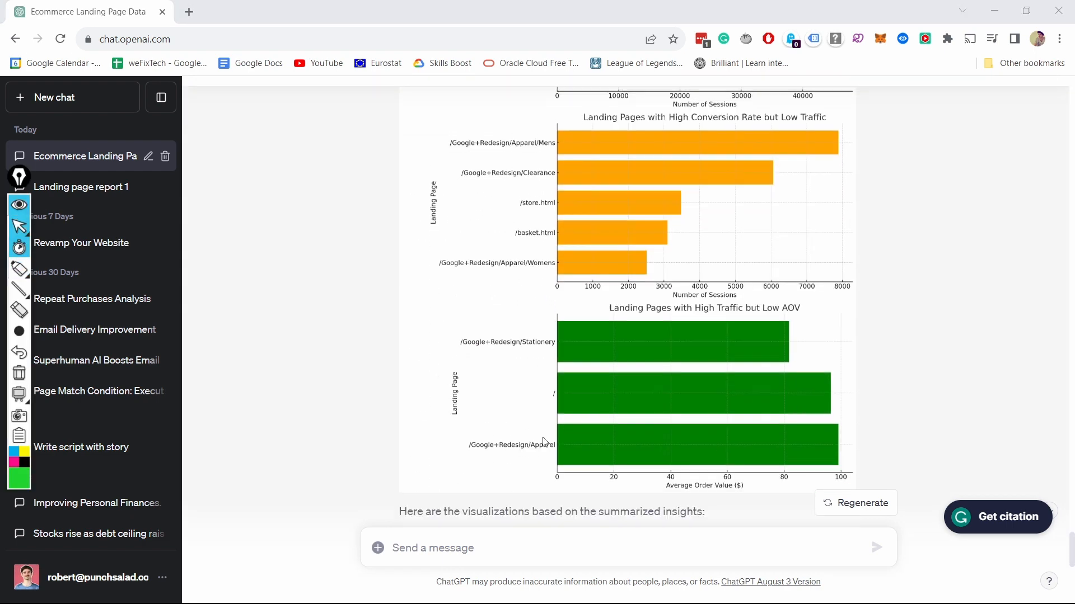
{"action": "scroll", "scroll_direction": "down", "scroll_amount": 3}
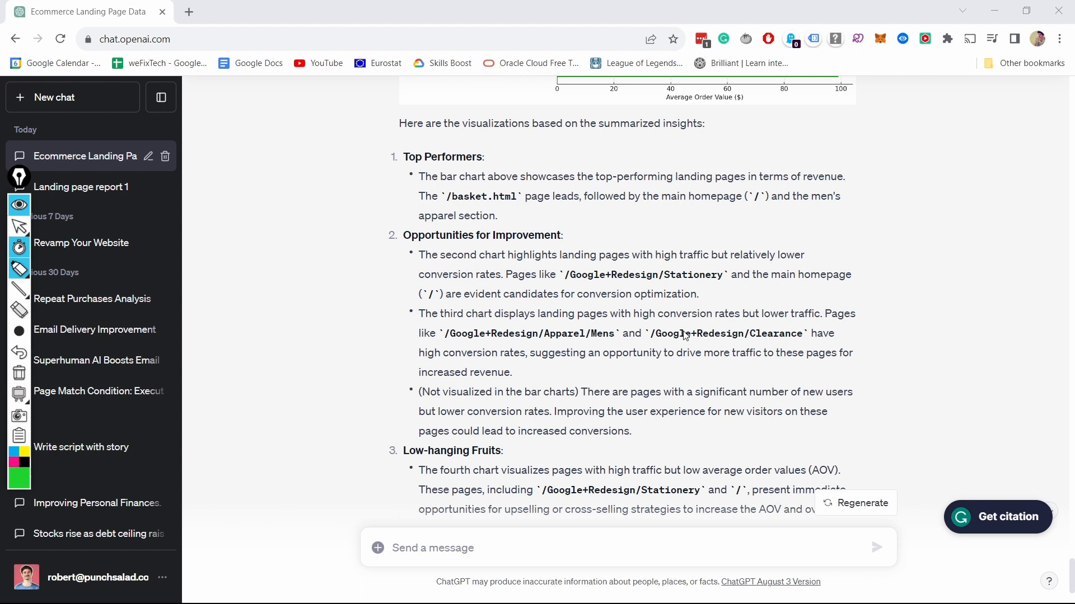
{"action": "mouse_move", "coordinate": [647, 574]}
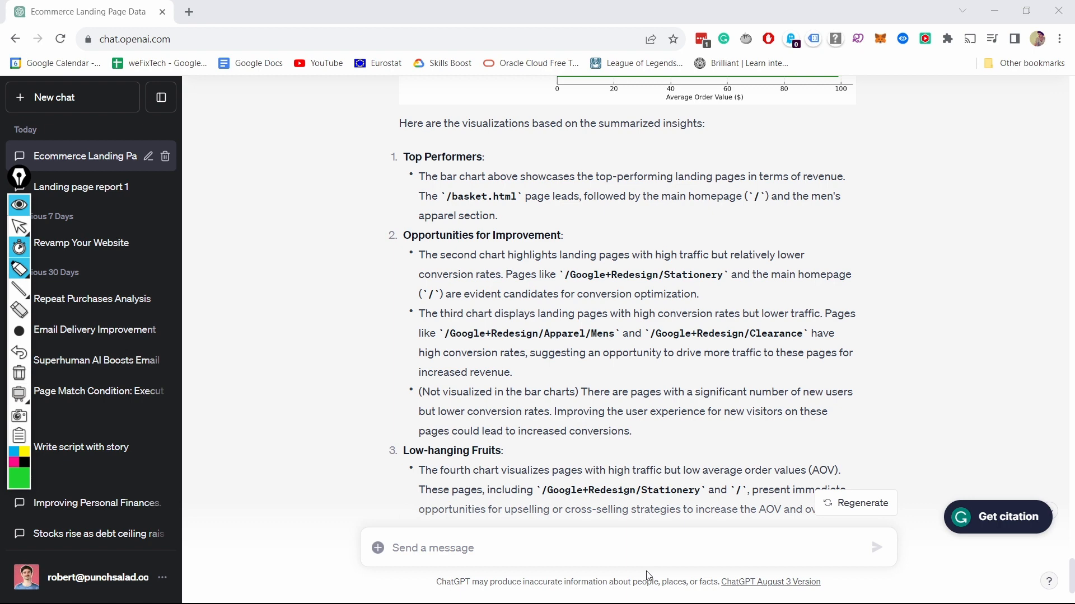
{"action": "left_click", "coordinate": [54, 96]}
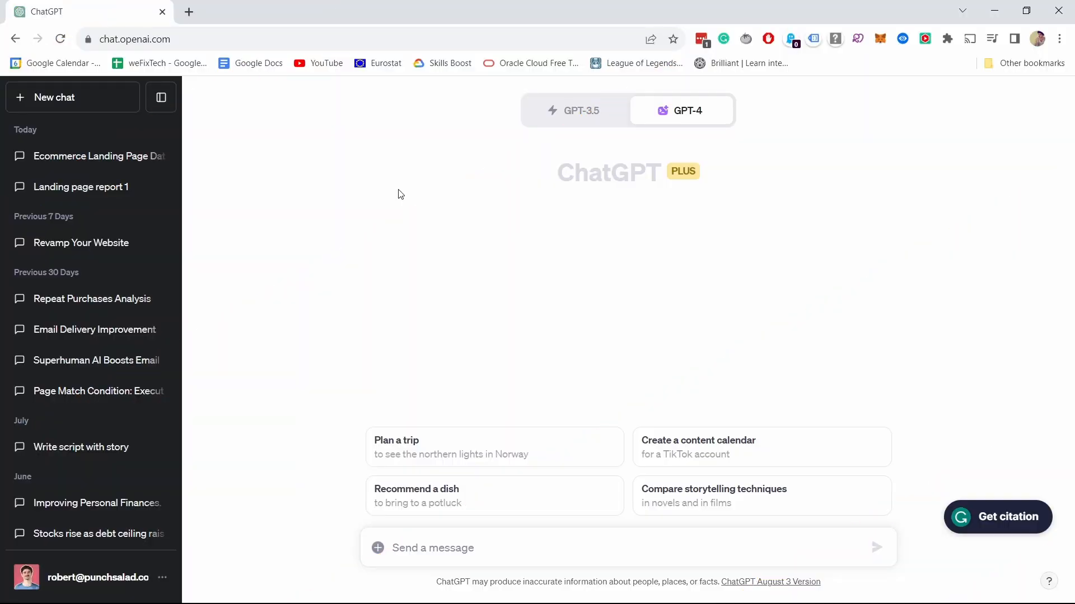
{"action": "mouse_move", "coordinate": [438, 224]}
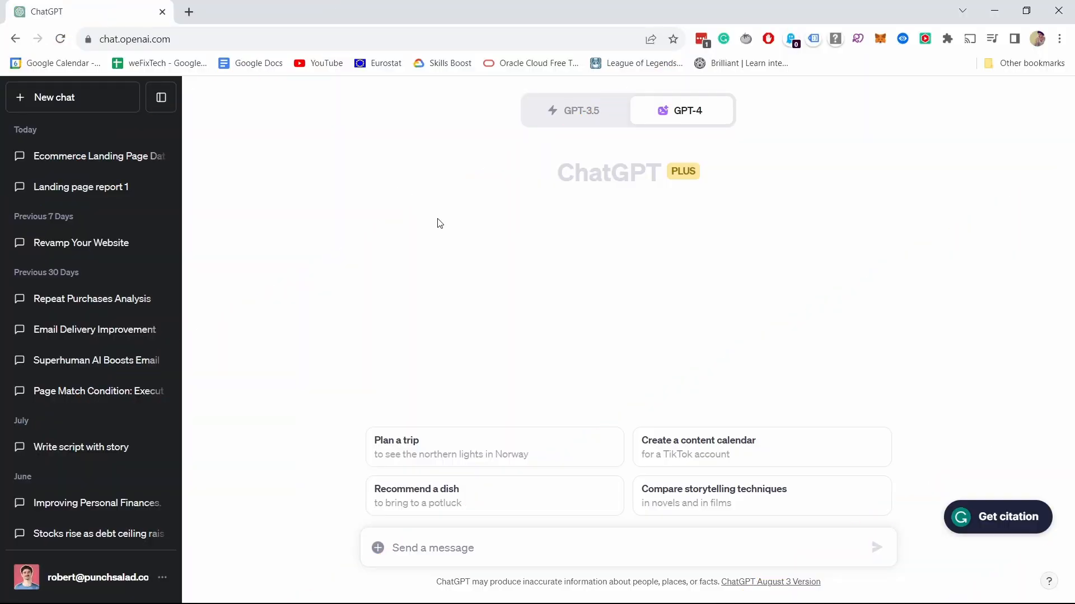
{"action": "mouse_move", "coordinate": [637, 232]}
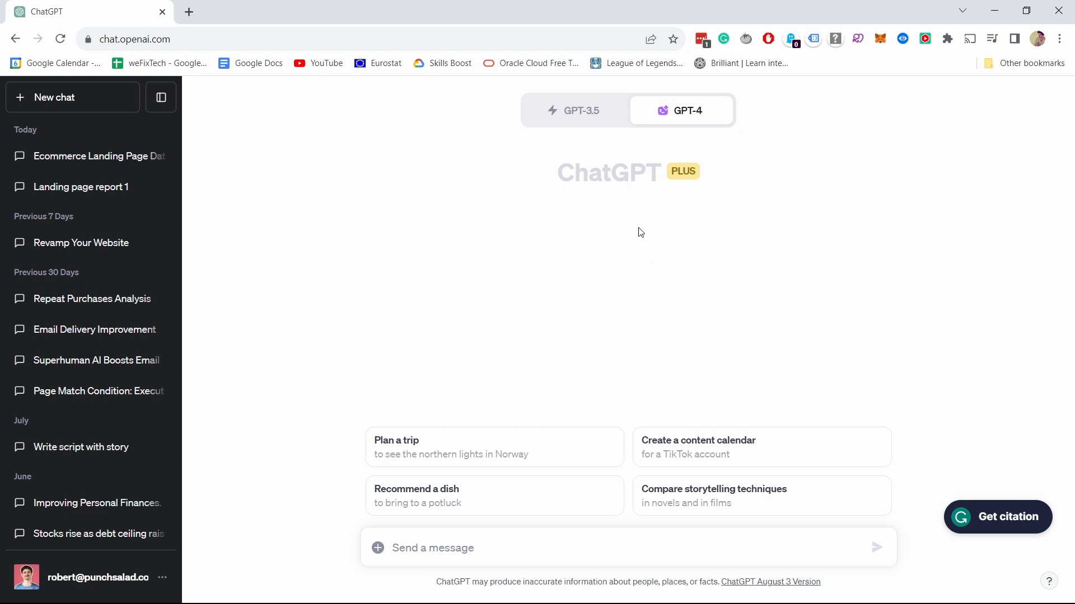
{"action": "mouse_move", "coordinate": [446, 276]}
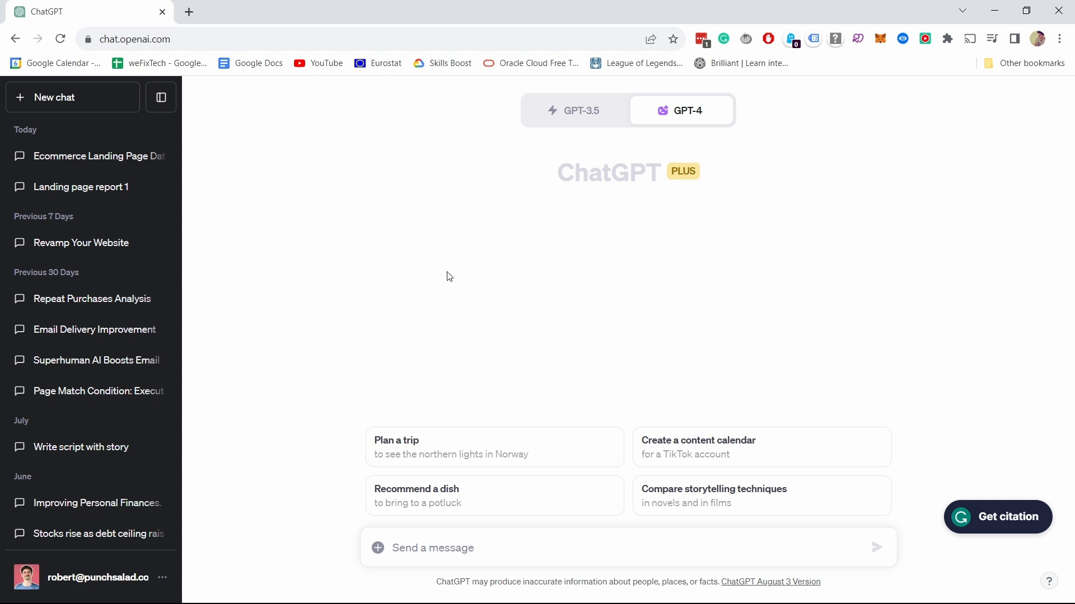
{"action": "mouse_move", "coordinate": [548, 187]}
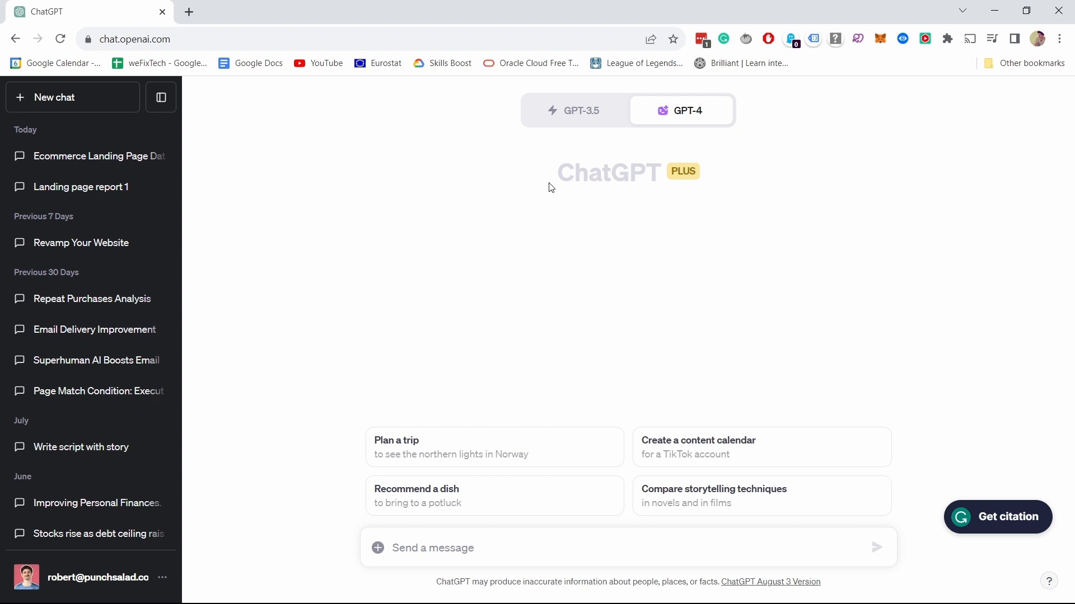
{"action": "mouse_move", "coordinate": [633, 195]}
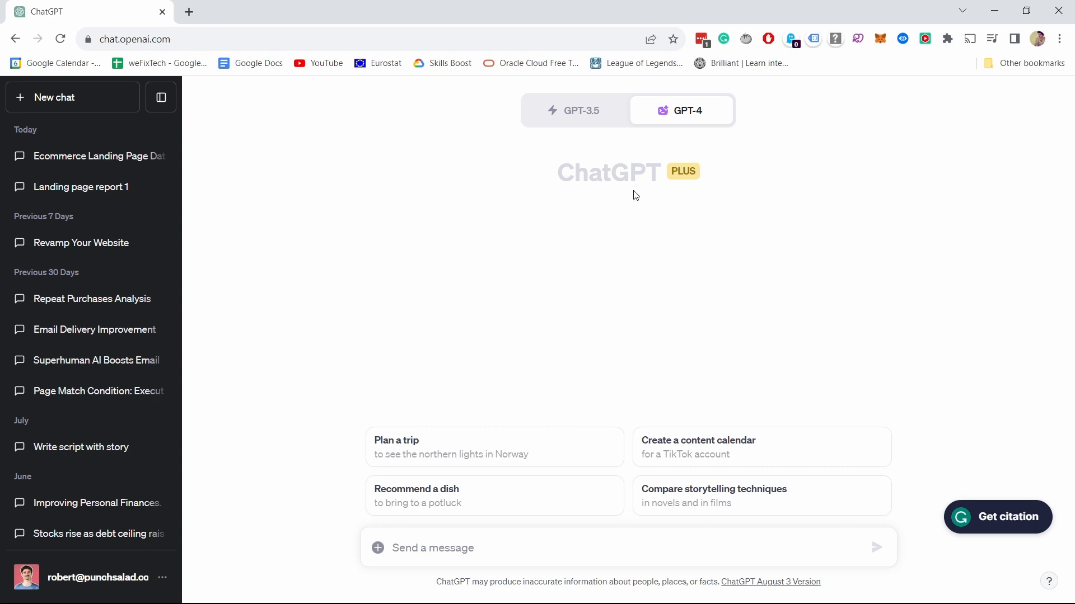
{"action": "mouse_move", "coordinate": [503, 194]}
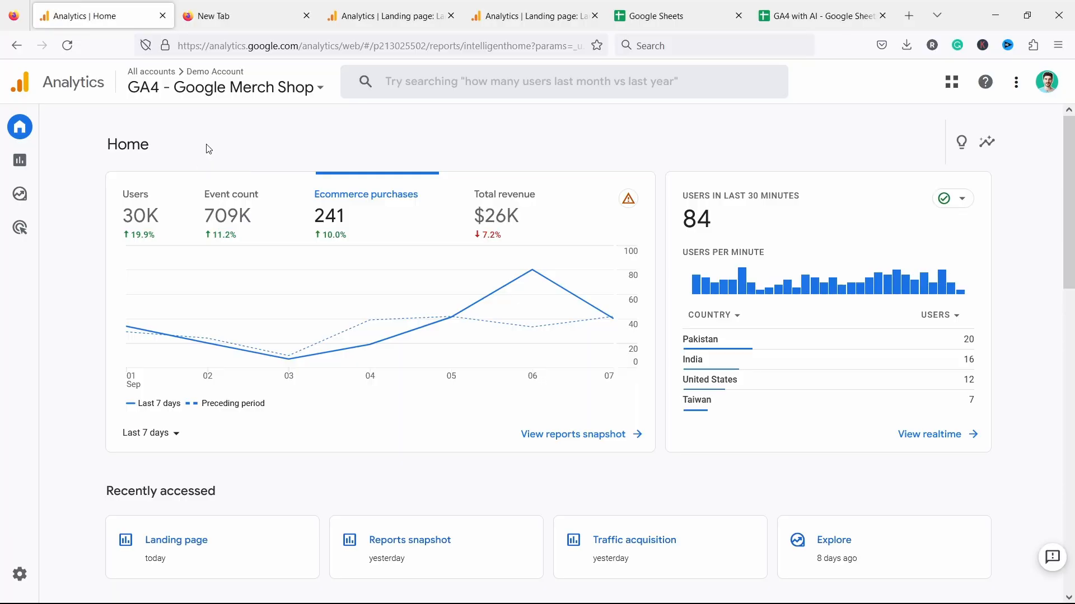
{"action": "mouse_move", "coordinate": [176, 148]}
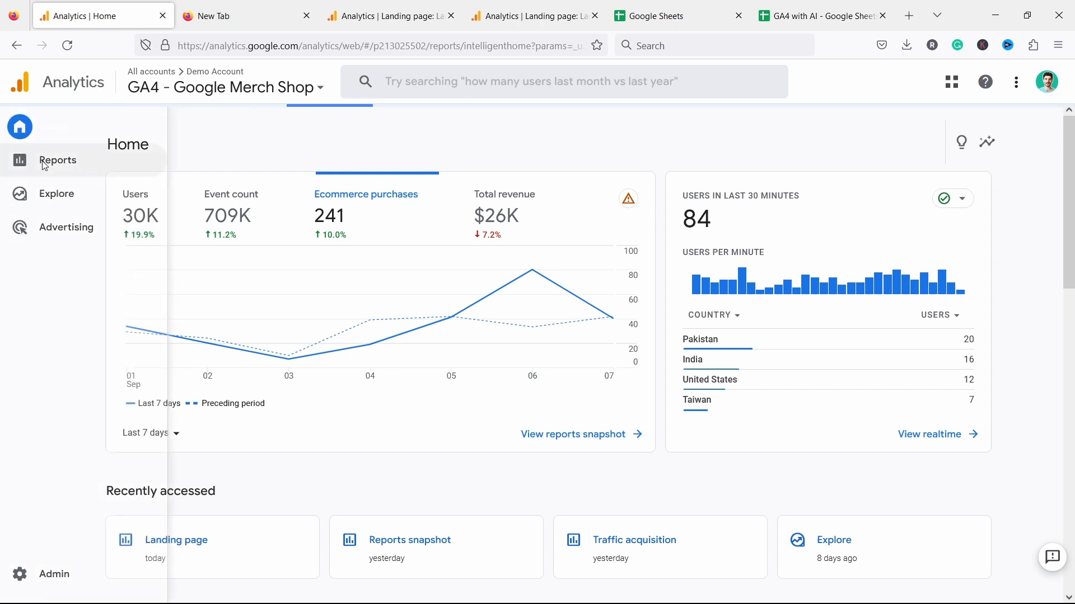
Open Reports > Engagement > Landing page, confirm Last 90 days, and view the table.
{"action": "left_click", "coordinate": [58, 160]}
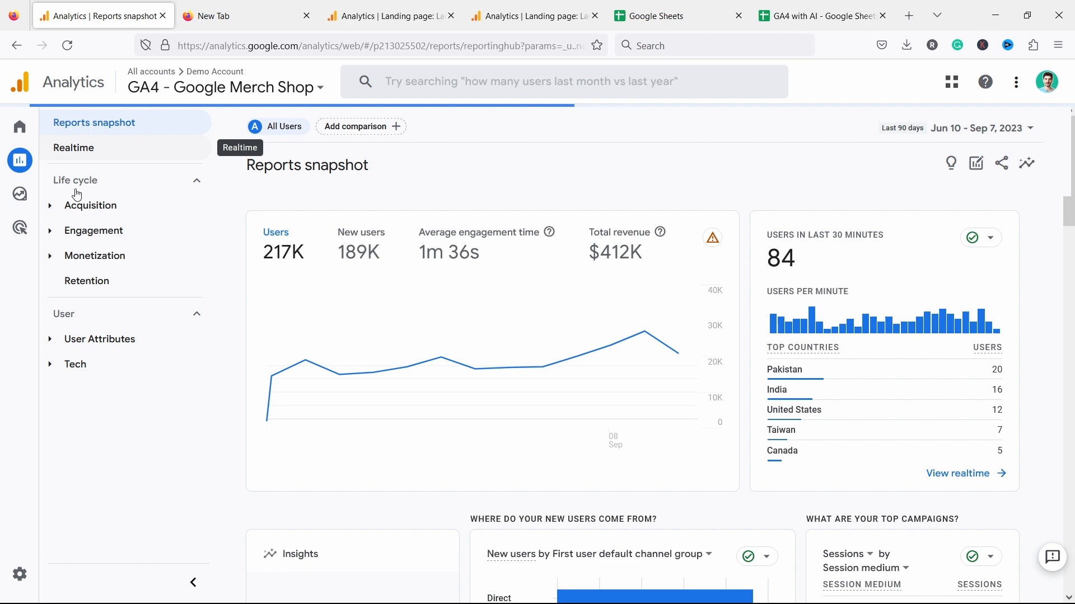
{"action": "left_click", "coordinate": [94, 231]}
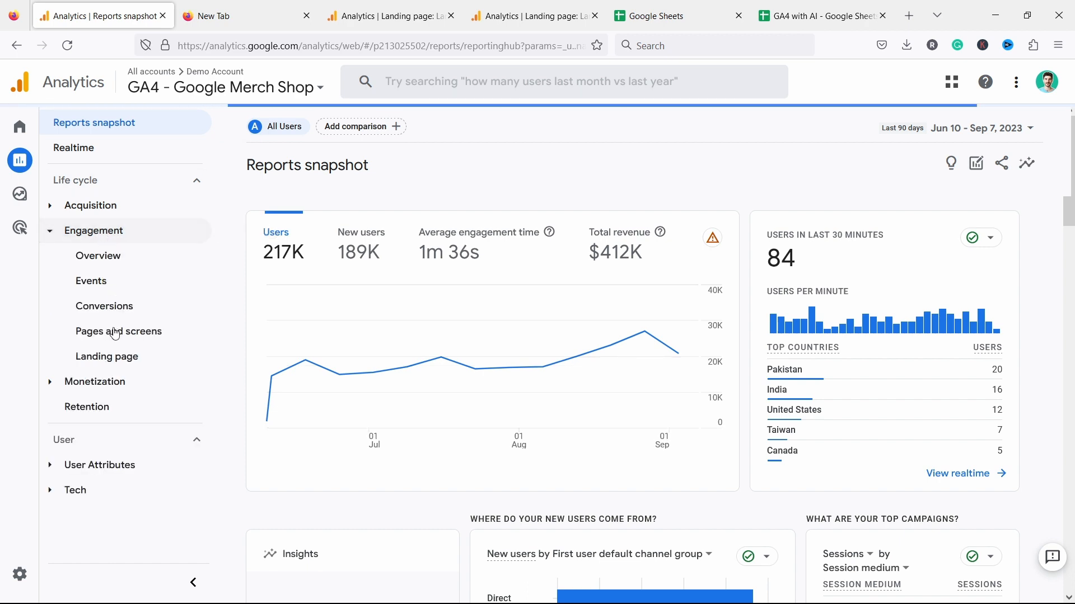
{"action": "mouse_move", "coordinate": [107, 356]}
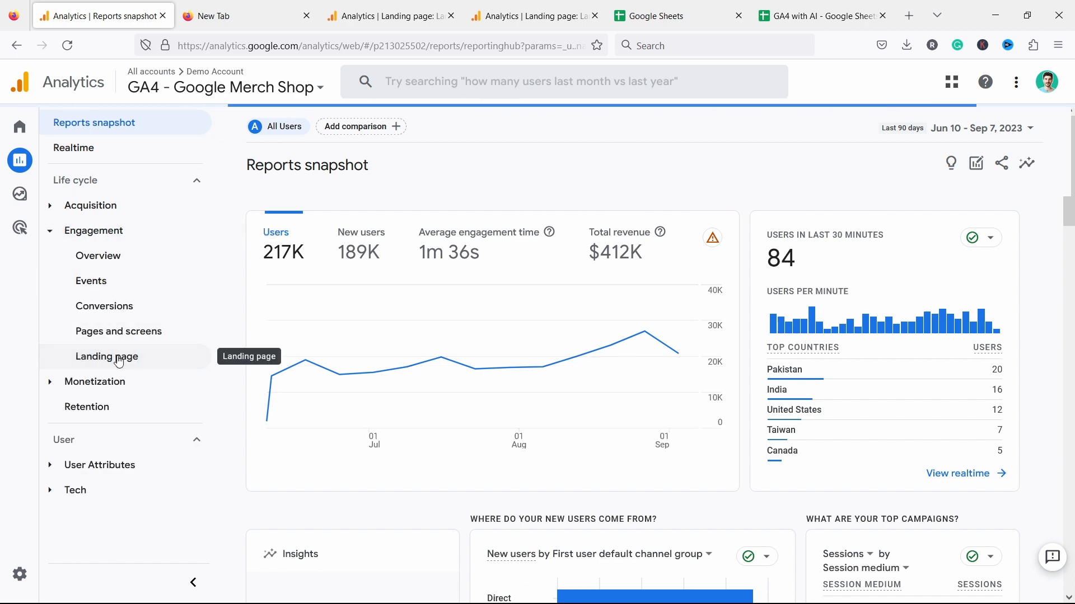
{"action": "left_click", "coordinate": [107, 356]}
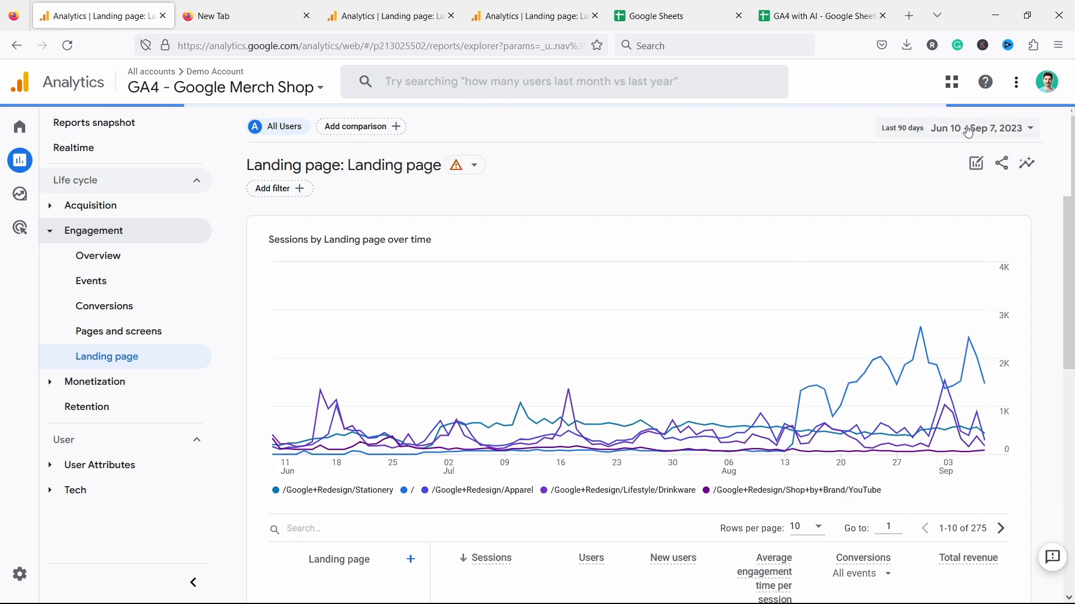
{"action": "left_click", "coordinate": [980, 128]}
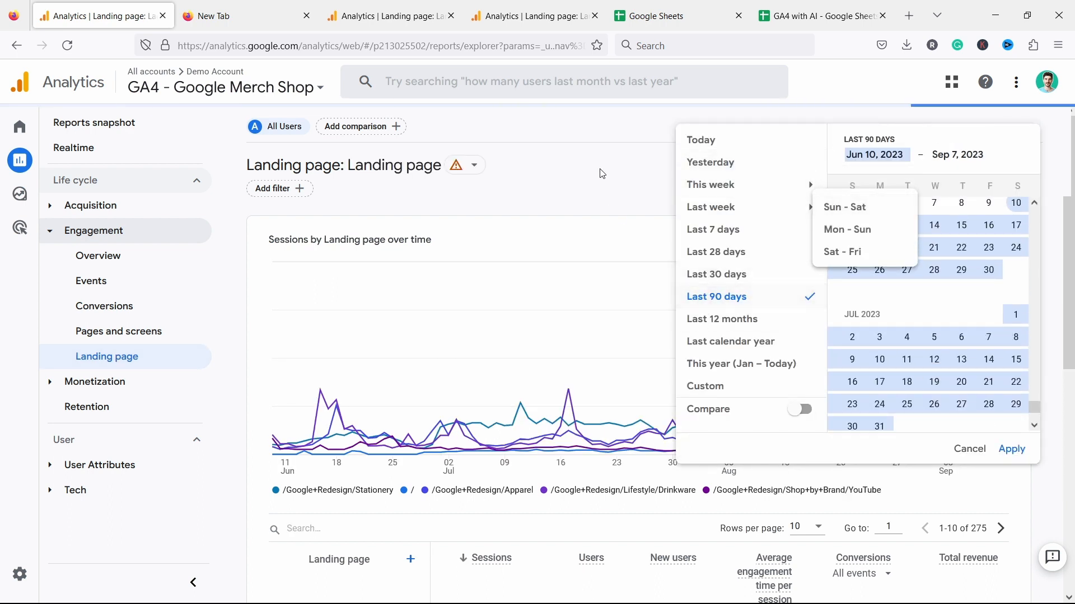
{"action": "left_click", "coordinate": [1011, 449]}
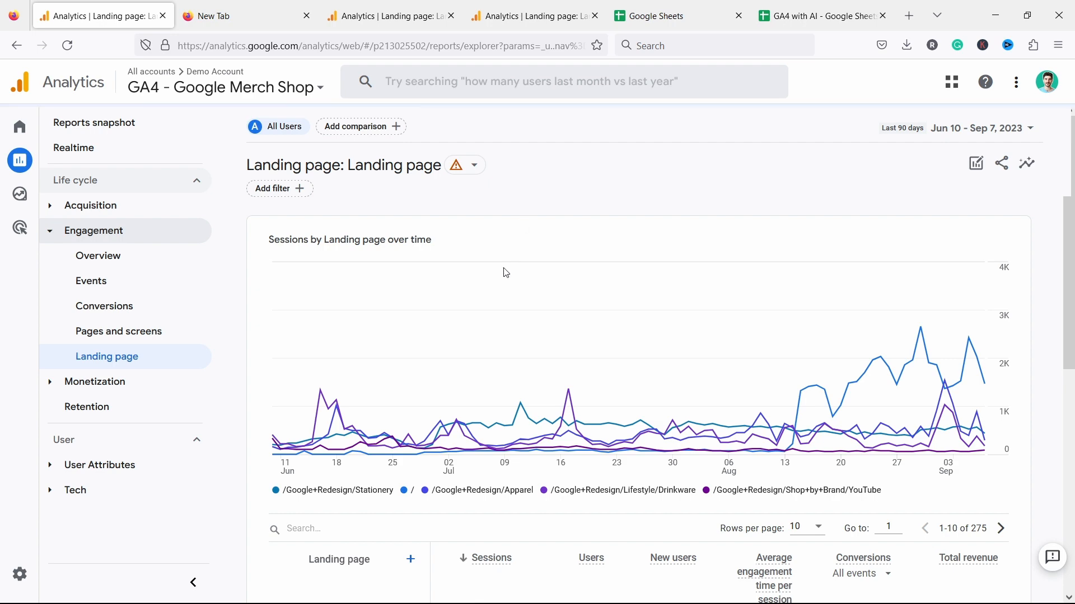
{"action": "scroll", "scroll_direction": "down", "scroll_amount": 3}
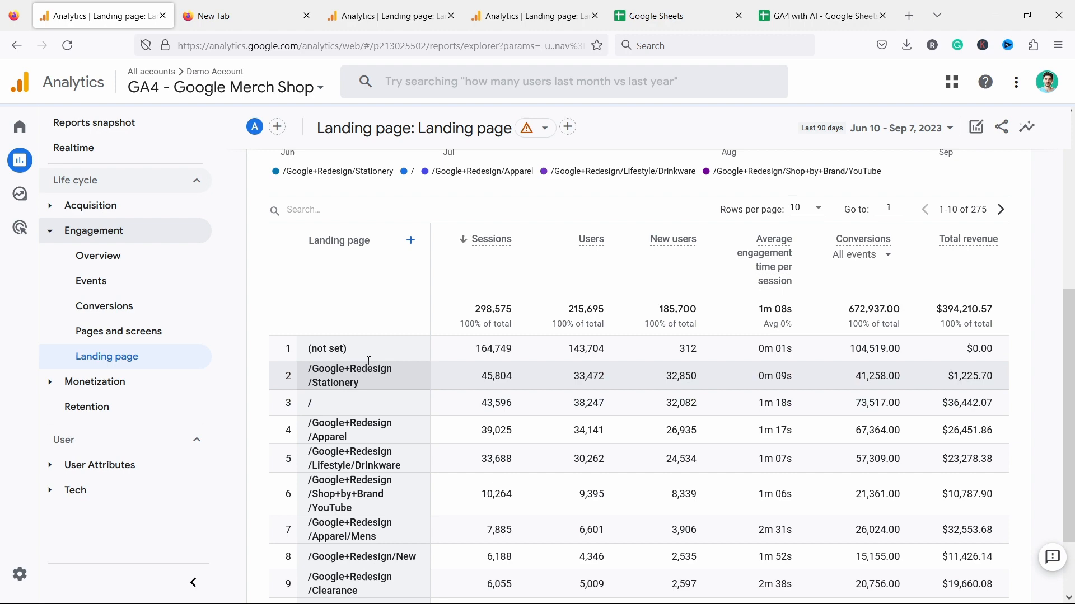
{"action": "mouse_move", "coordinate": [336, 403]}
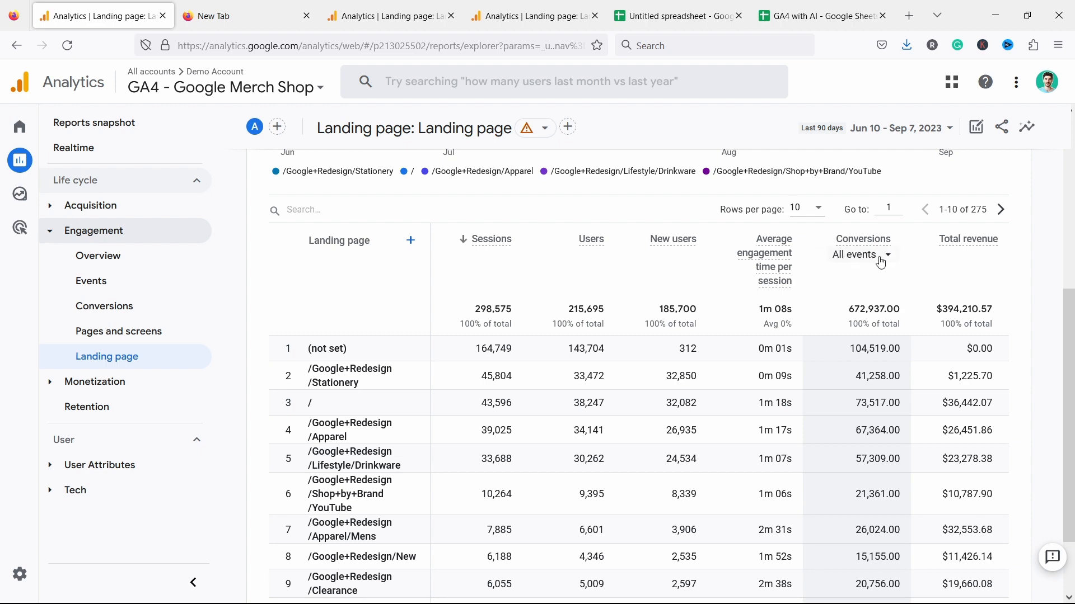
Switch the Conversions column from All events to purchase only.
{"action": "left_click", "coordinate": [861, 254]}
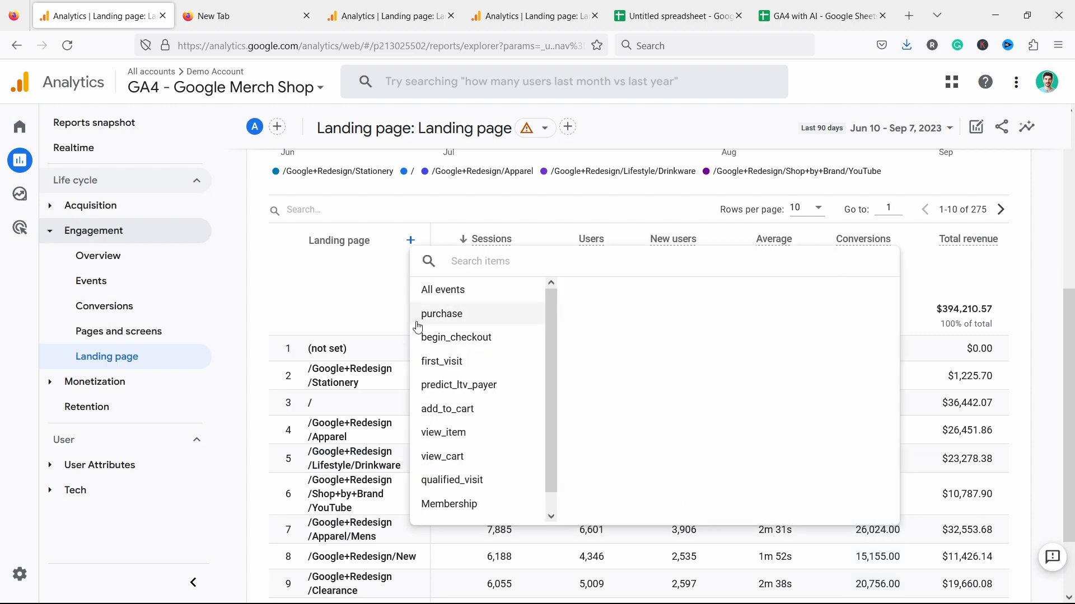
{"action": "left_click", "coordinate": [441, 314]}
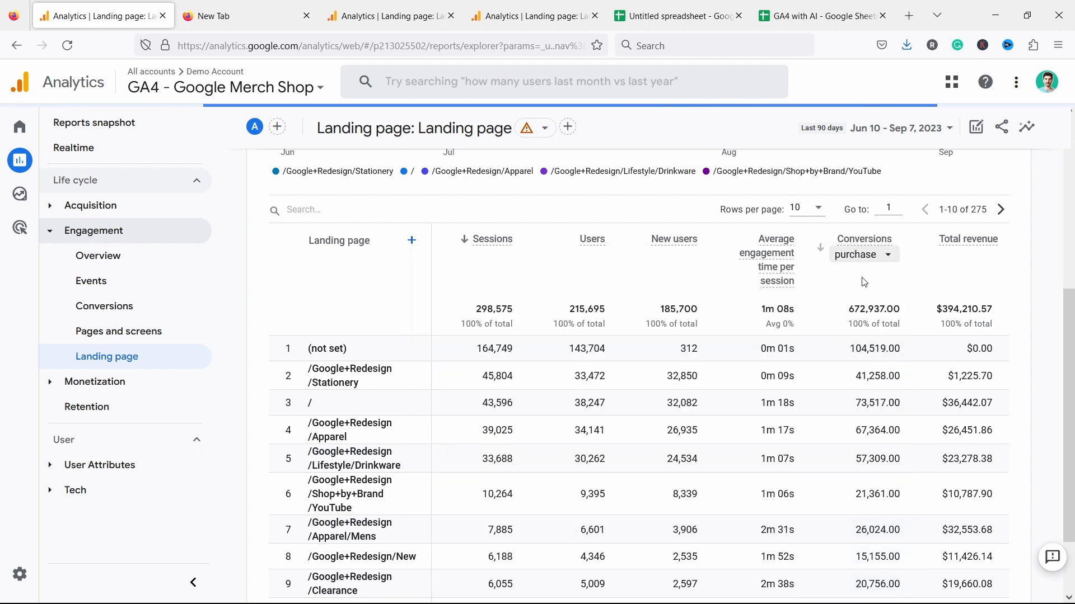
{"action": "mouse_move", "coordinate": [942, 196]}
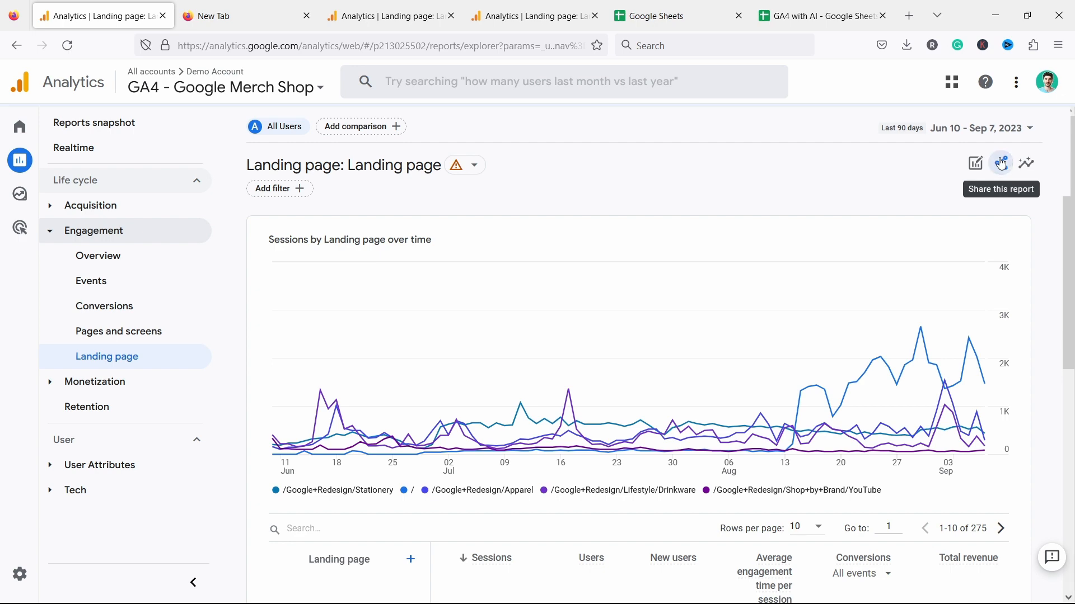
On the punchsalad Landing page report, share > Download File > Download CSV.
{"action": "left_click", "coordinate": [1000, 164]}
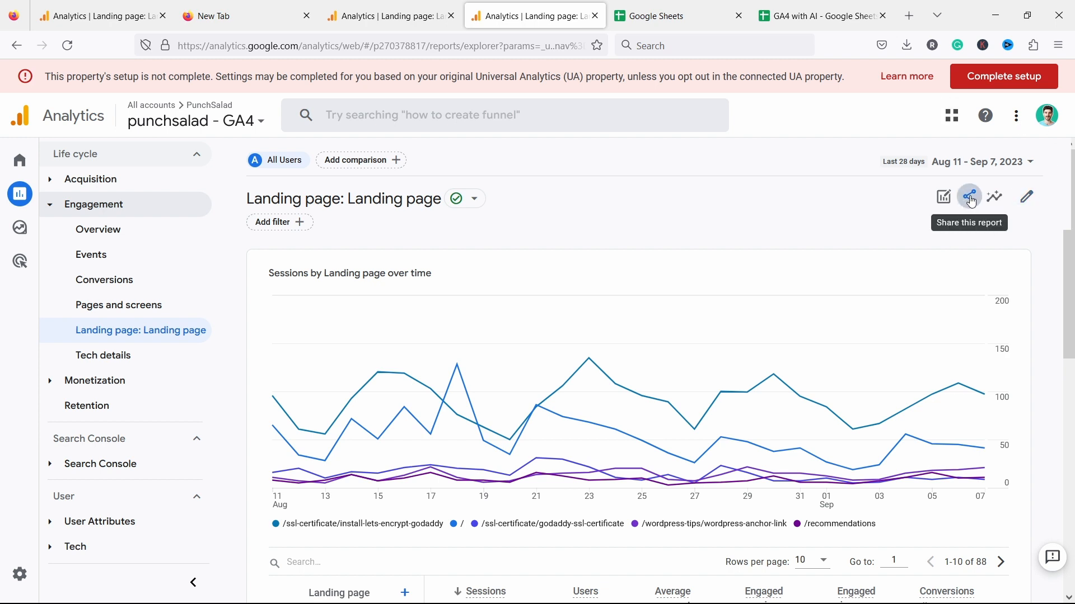
{"action": "left_click", "coordinate": [968, 197]}
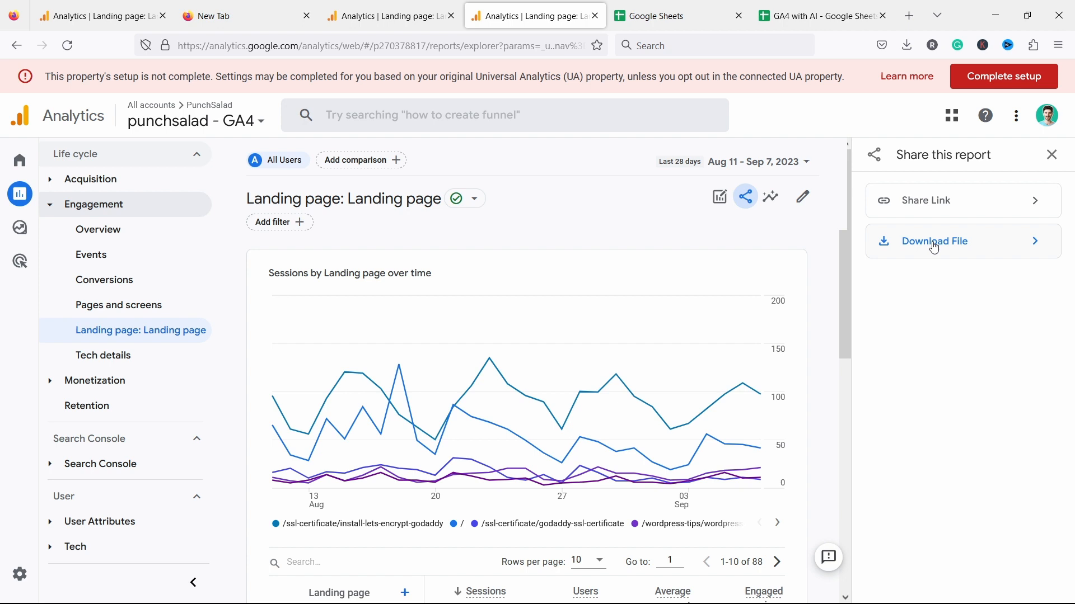
{"action": "left_click", "coordinate": [933, 241]}
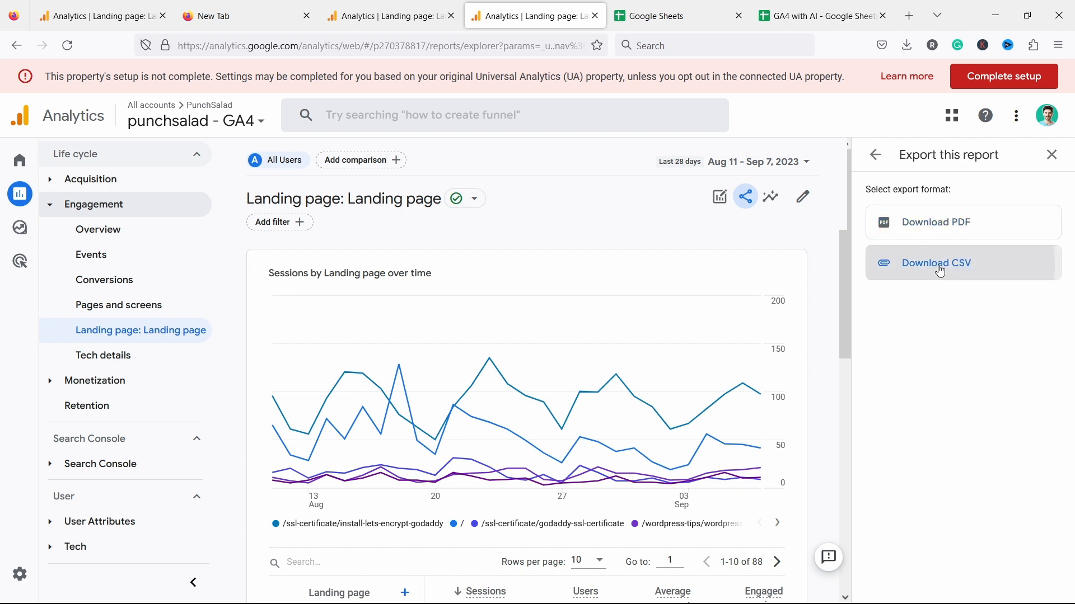
{"action": "left_click", "coordinate": [936, 262]}
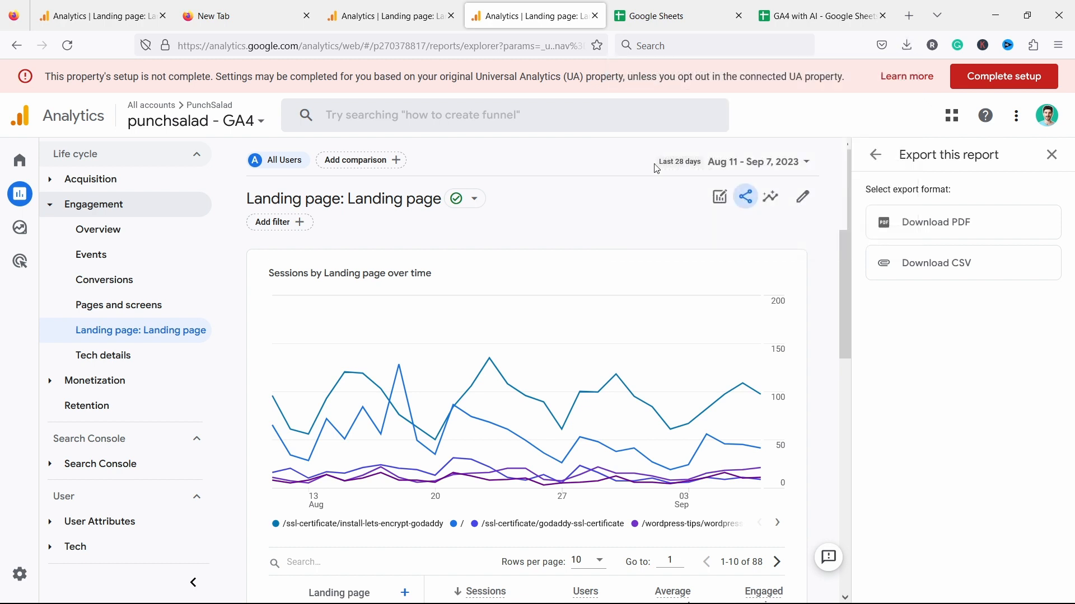
Import the data-export(1) file from the computer into the blank spreadsheet.
{"action": "left_click", "coordinate": [678, 16]}
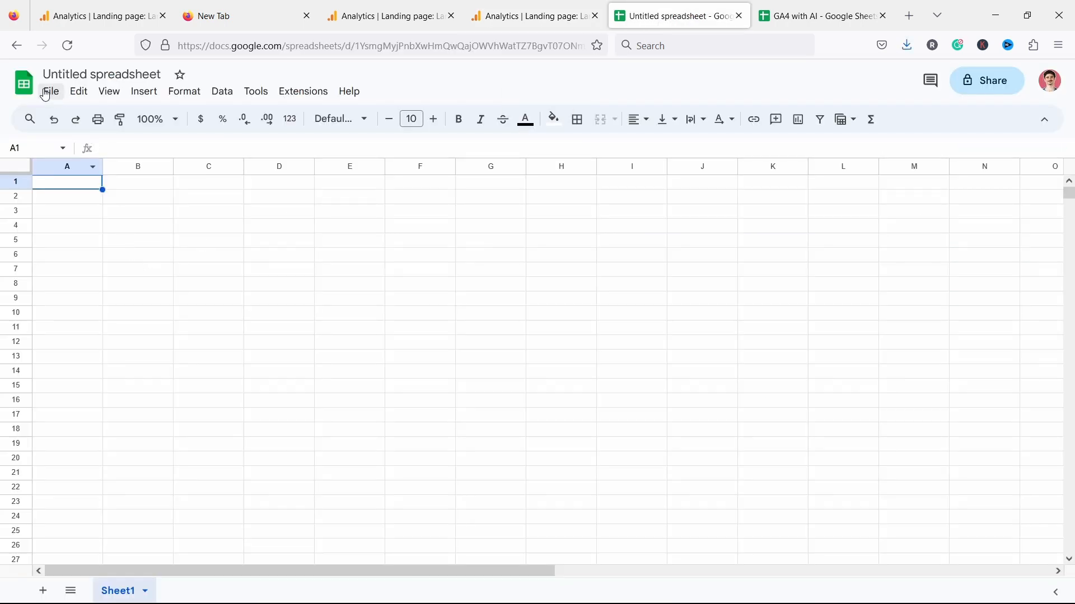
{"action": "left_click", "coordinate": [50, 91]}
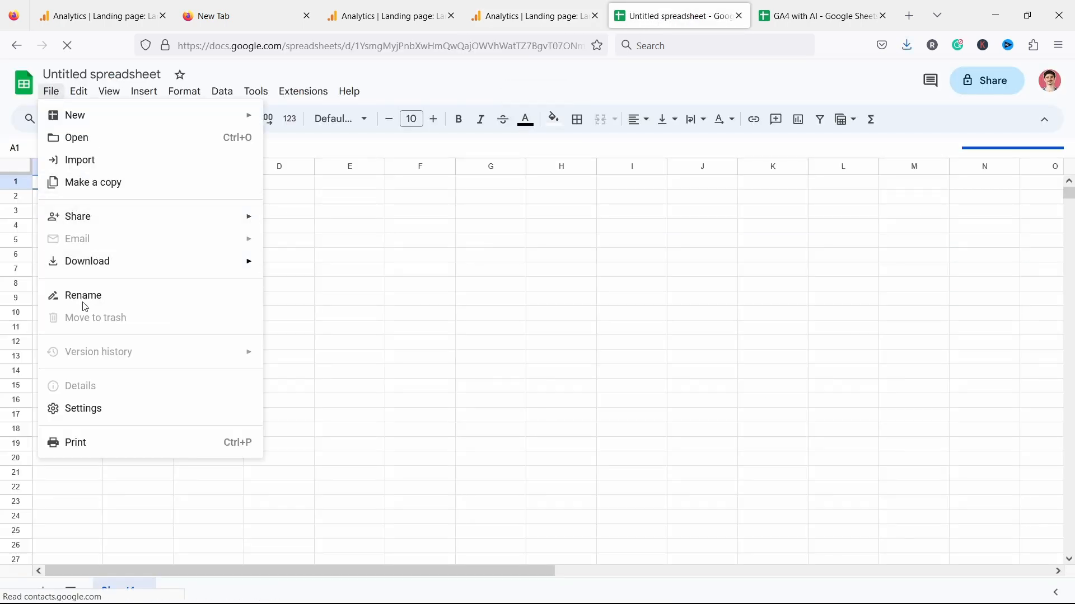
{"action": "left_click", "coordinate": [79, 160]}
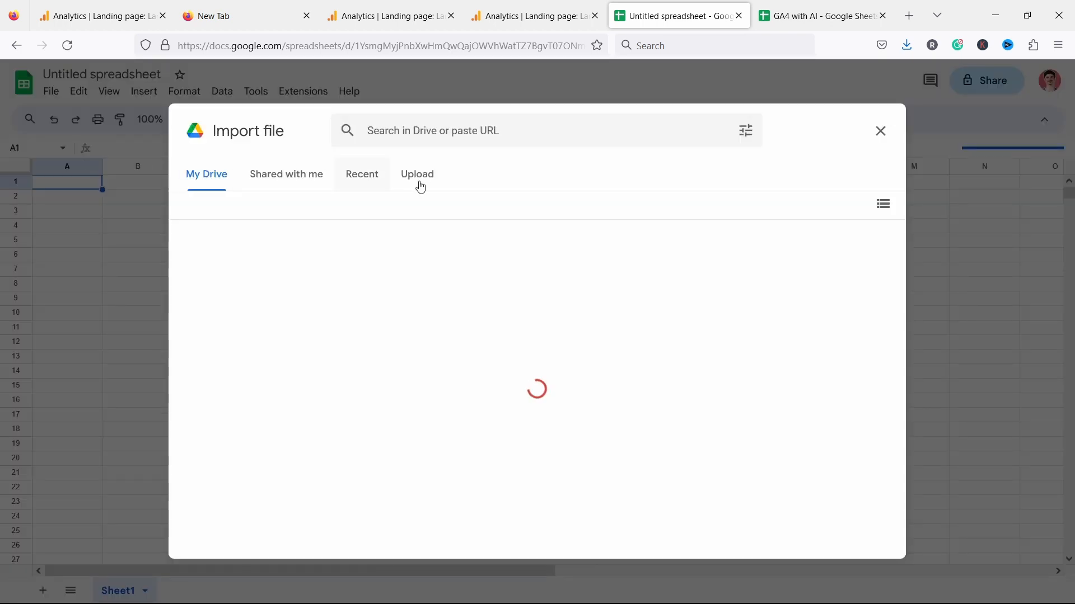
{"action": "left_click", "coordinate": [417, 175]}
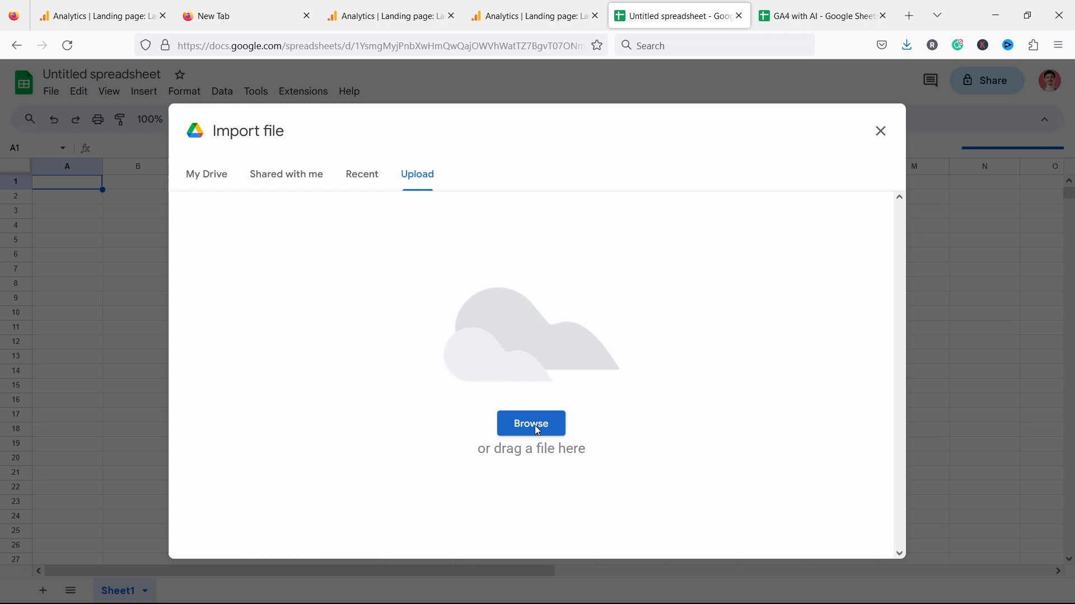
{"action": "left_click", "coordinate": [531, 424]}
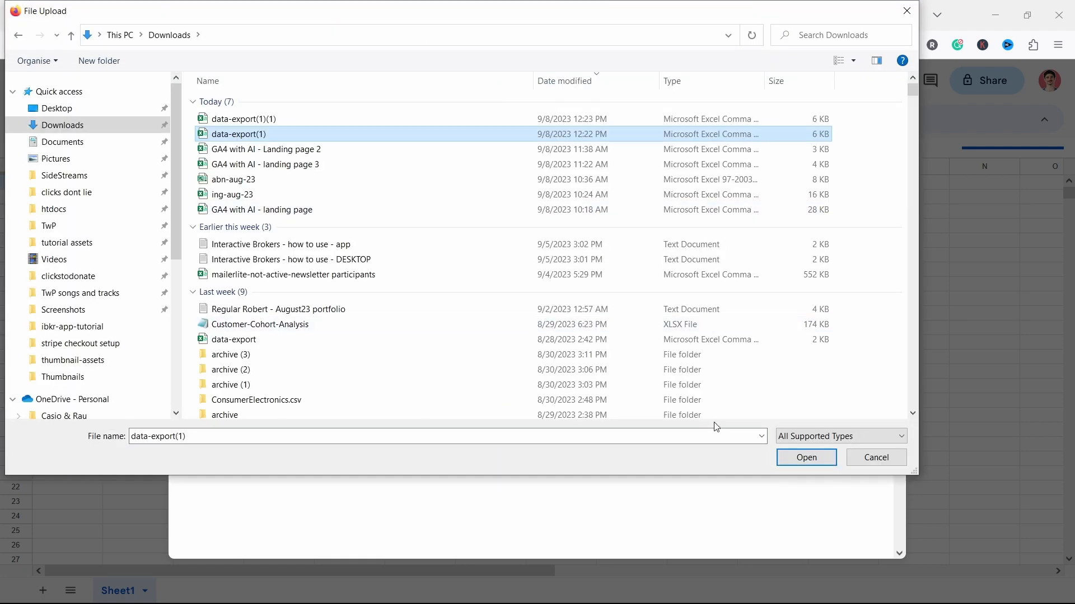
{"action": "left_click", "coordinate": [806, 457]}
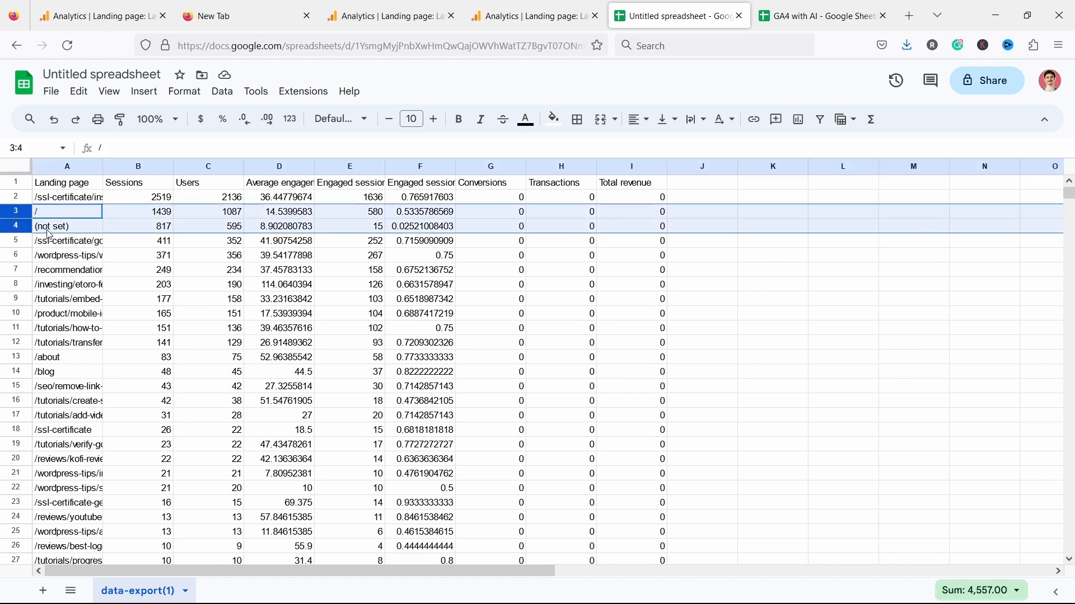
Delete the / and (not set) rows, then switch to the GA4 with AI spreadsheet.
{"action": "right_click", "coordinate": [48, 218]}
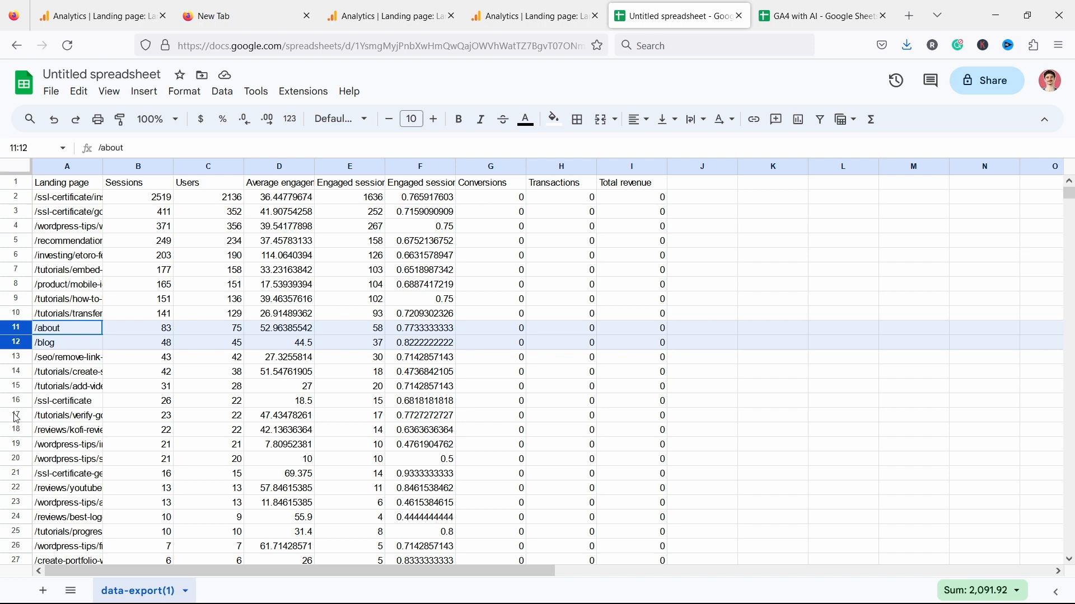
{"action": "left_click", "coordinate": [209, 299]}
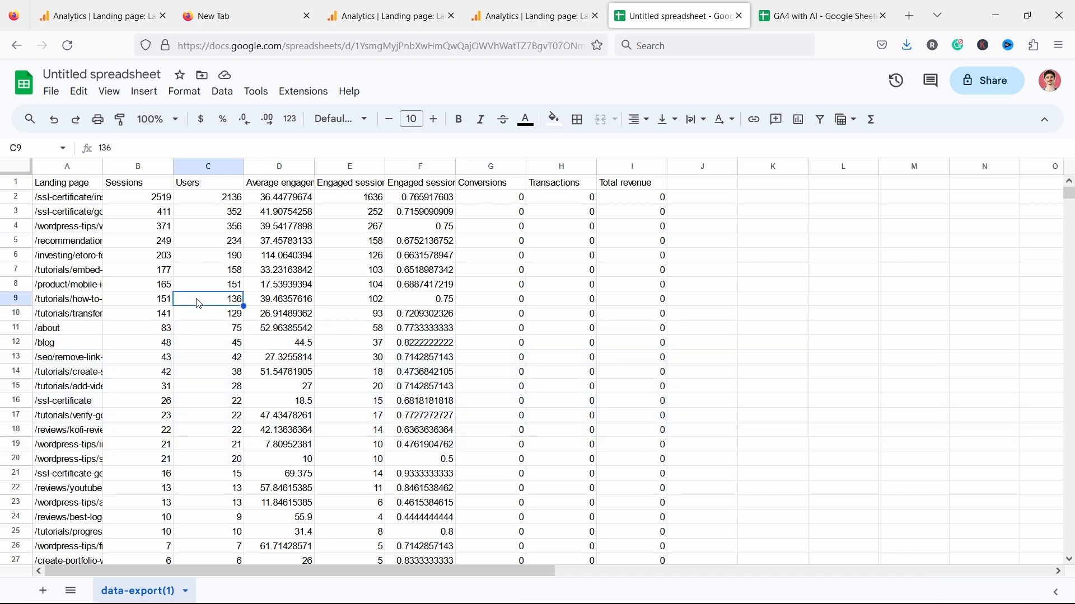
{"action": "left_click", "coordinate": [819, 14]}
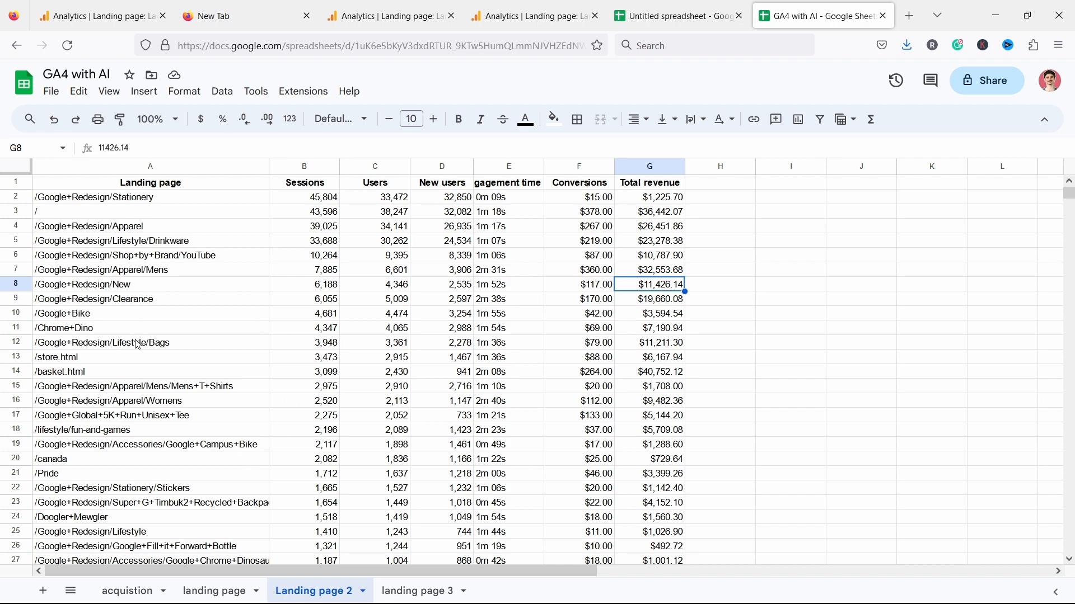
{"action": "scroll", "scroll_direction": "down", "scroll_amount": 3}
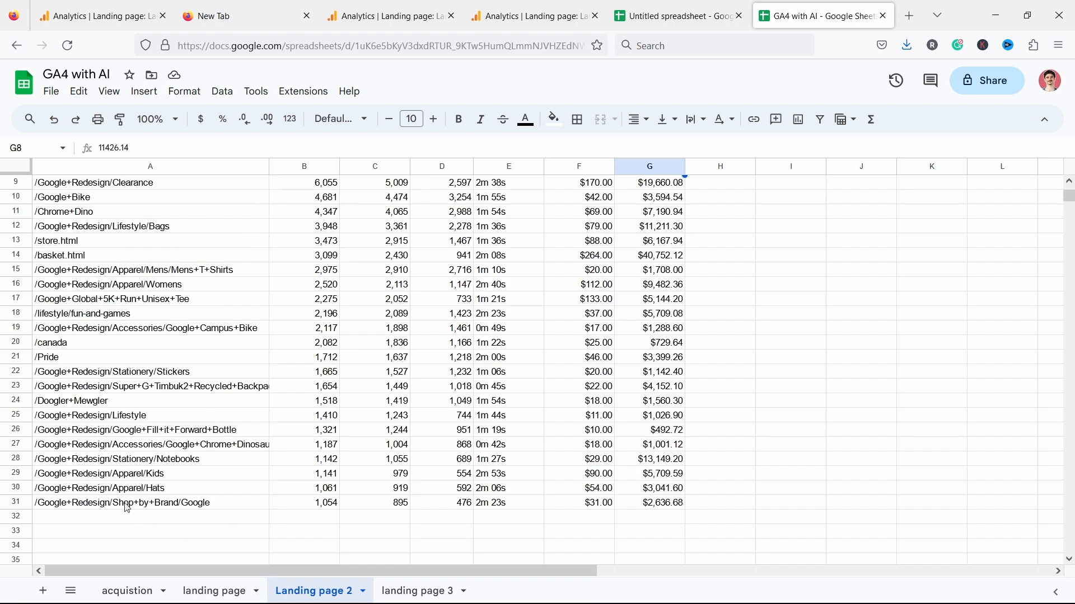
{"action": "left_click", "coordinate": [14, 502]}
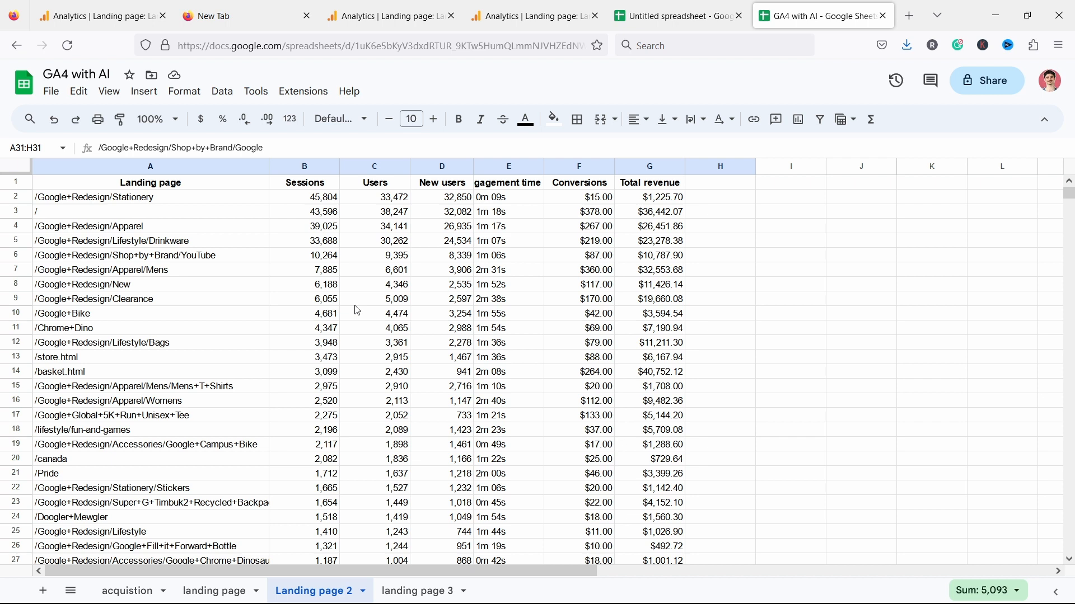
{"action": "left_click", "coordinate": [374, 255]}
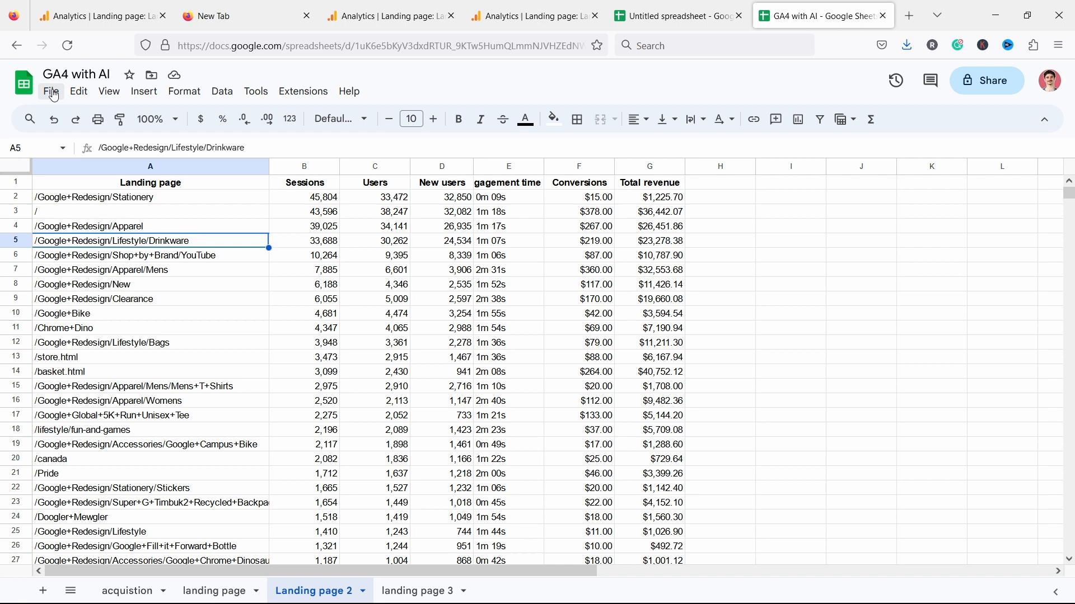
Download the Landing page 2 sheet as Comma Separated Values (.csv).
{"action": "left_click", "coordinate": [50, 91]}
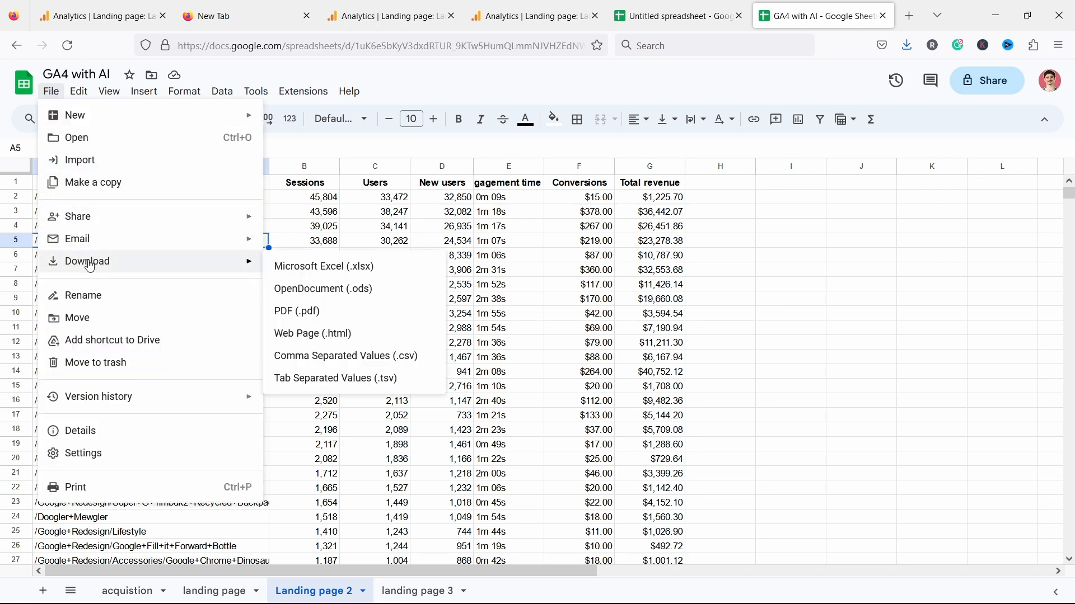
{"action": "mouse_move", "coordinate": [345, 356]}
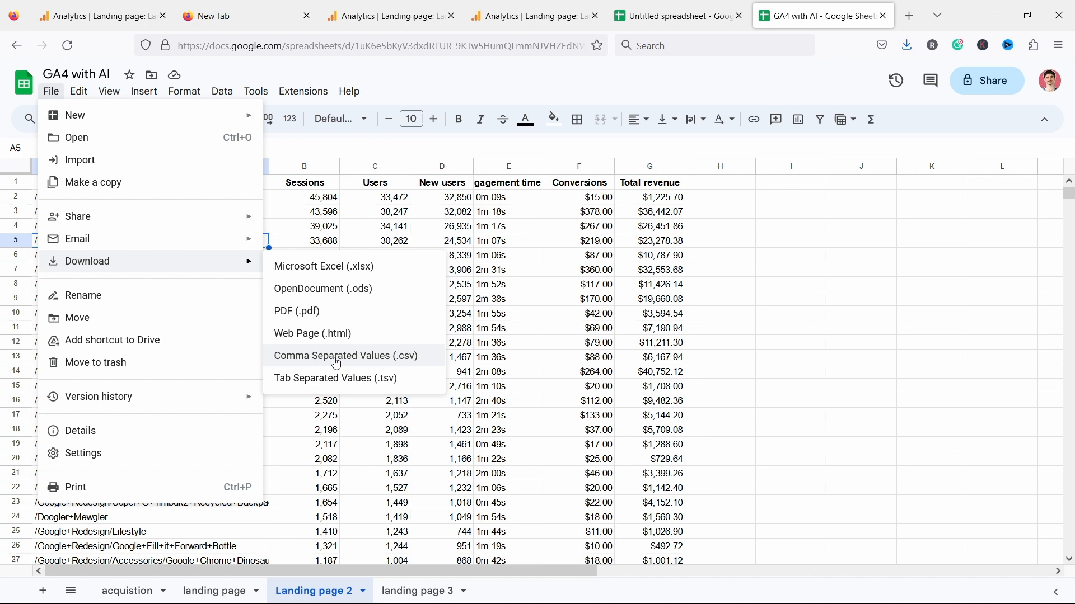
{"action": "mouse_move", "coordinate": [329, 359]}
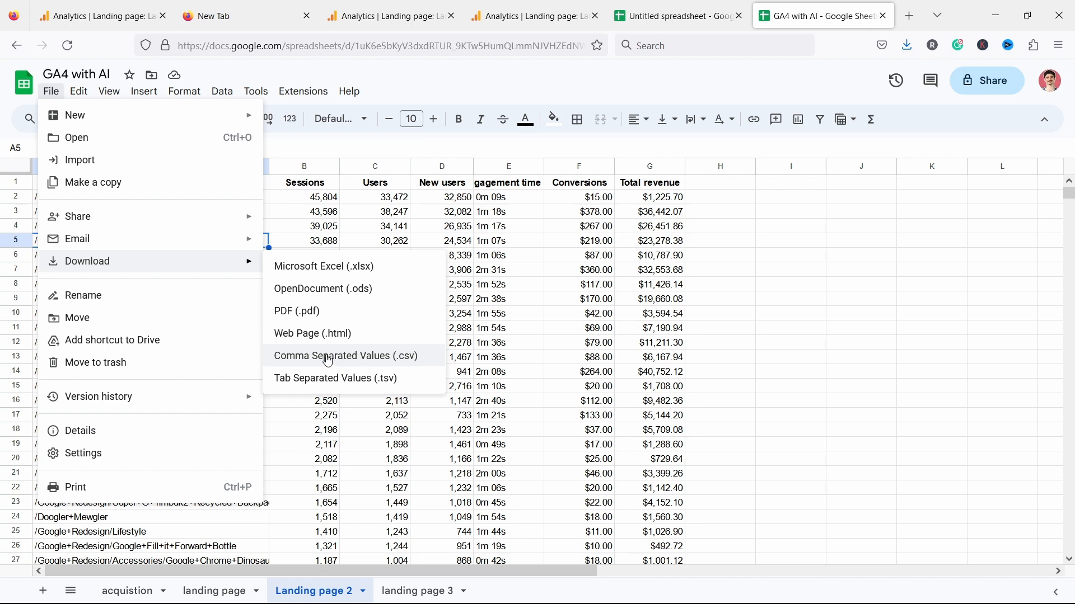
{"action": "left_click", "coordinate": [344, 355]}
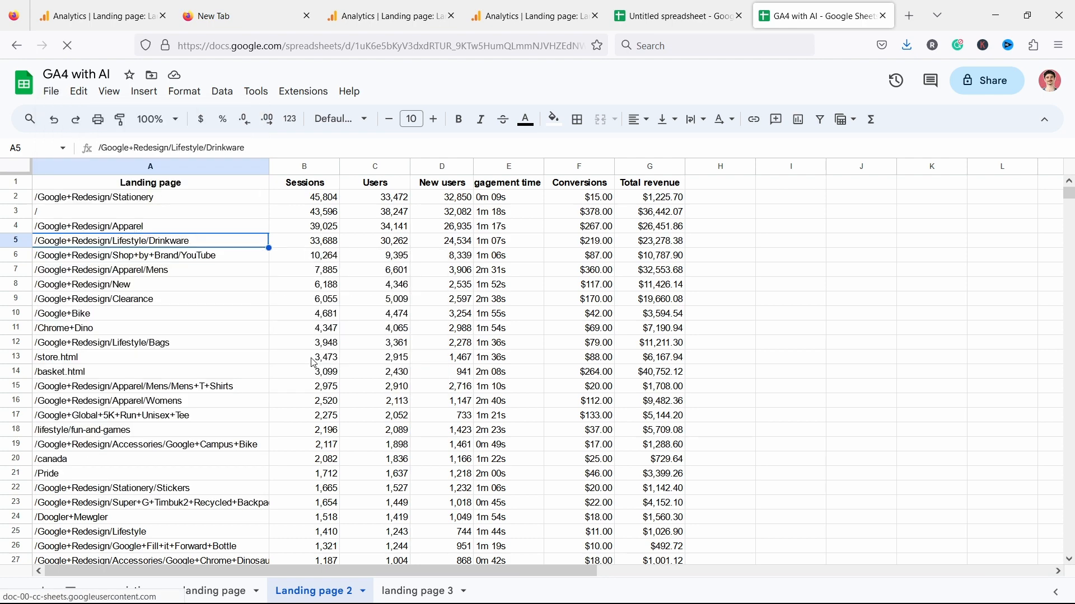
{"action": "left_click", "coordinate": [906, 45]}
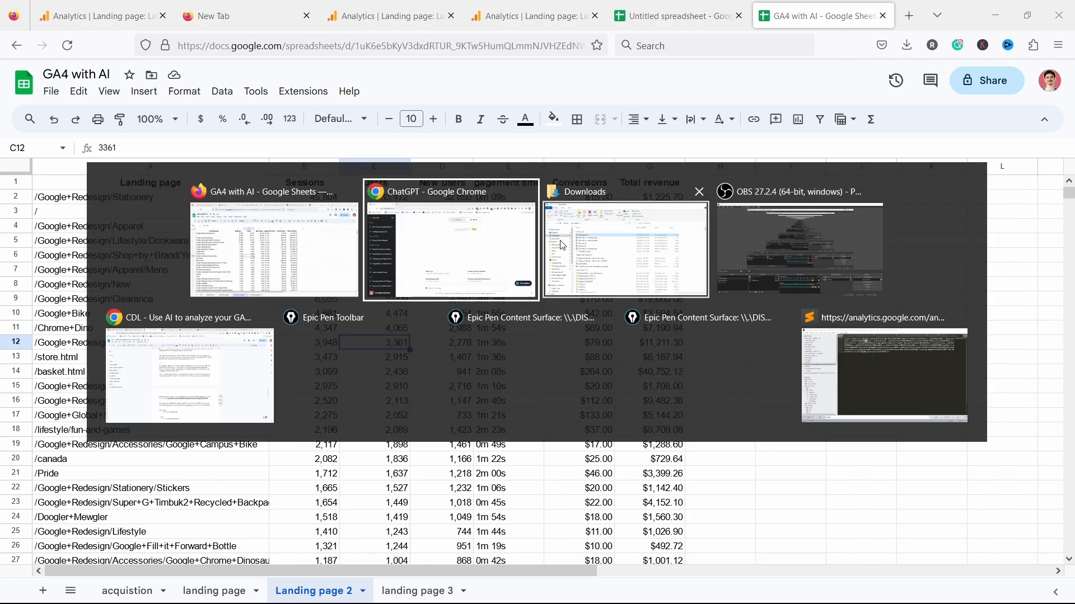
Switch to the ChatGPT window and check GPT-4's Advanced Data Analysis is selected.
{"action": "left_click", "coordinate": [450, 246]}
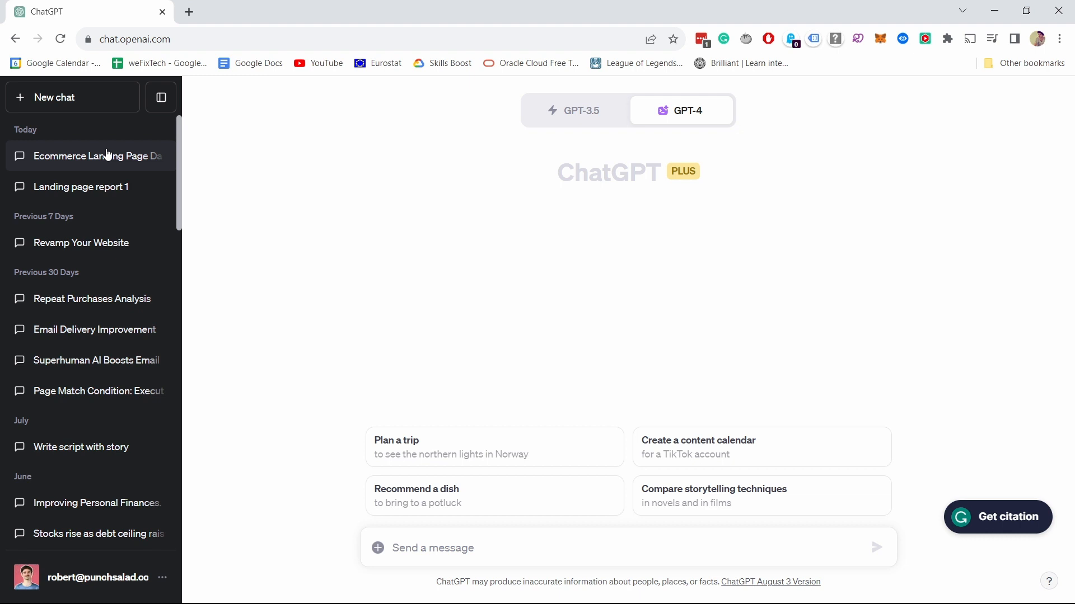
{"action": "mouse_move", "coordinate": [93, 145]}
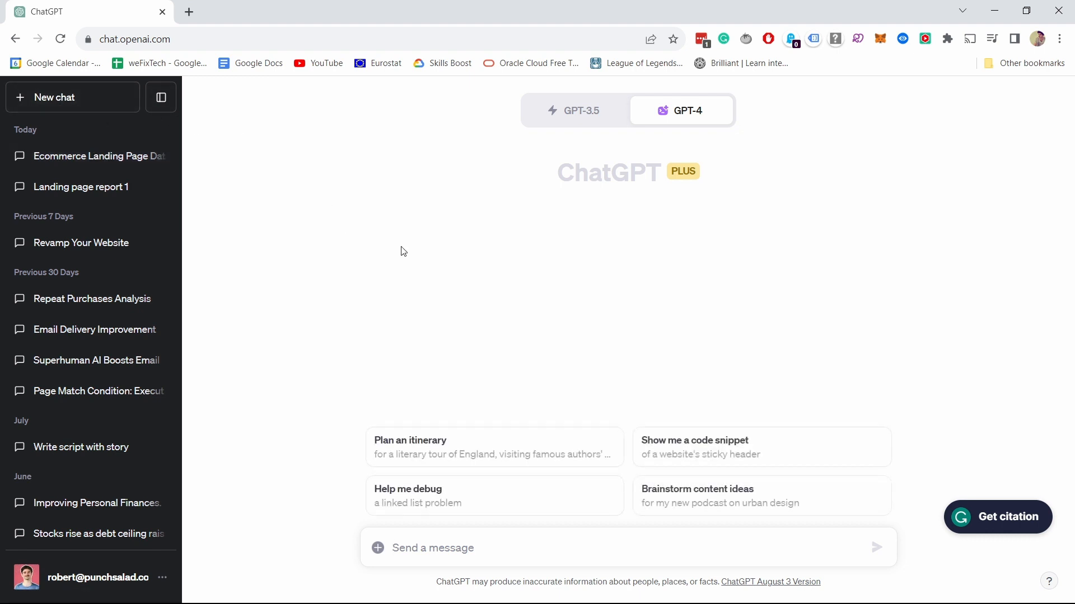
{"action": "left_click", "coordinate": [687, 110]}
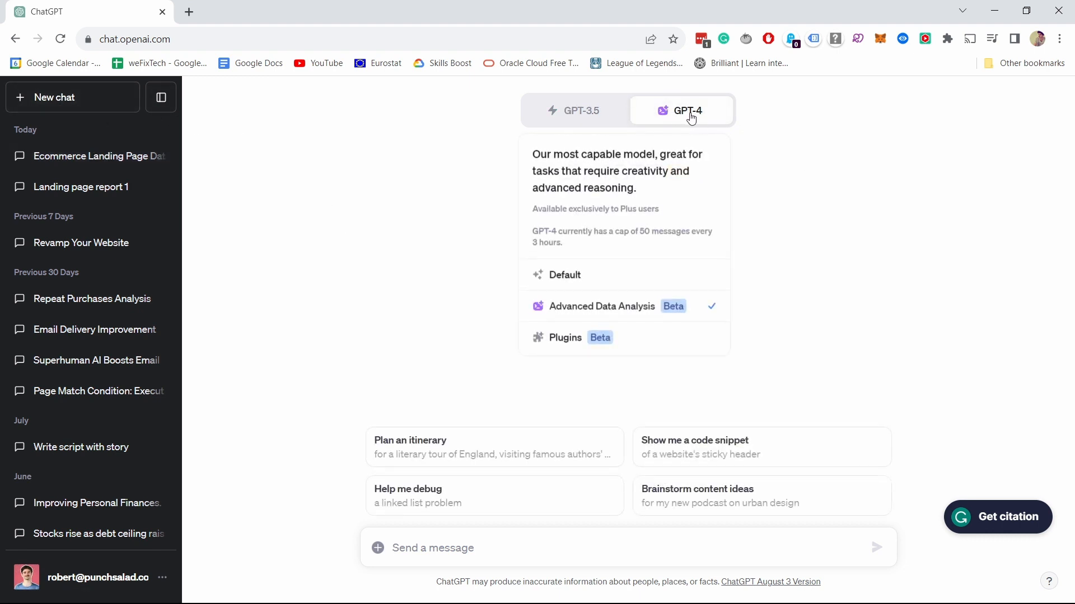
{"action": "mouse_move", "coordinate": [575, 323]}
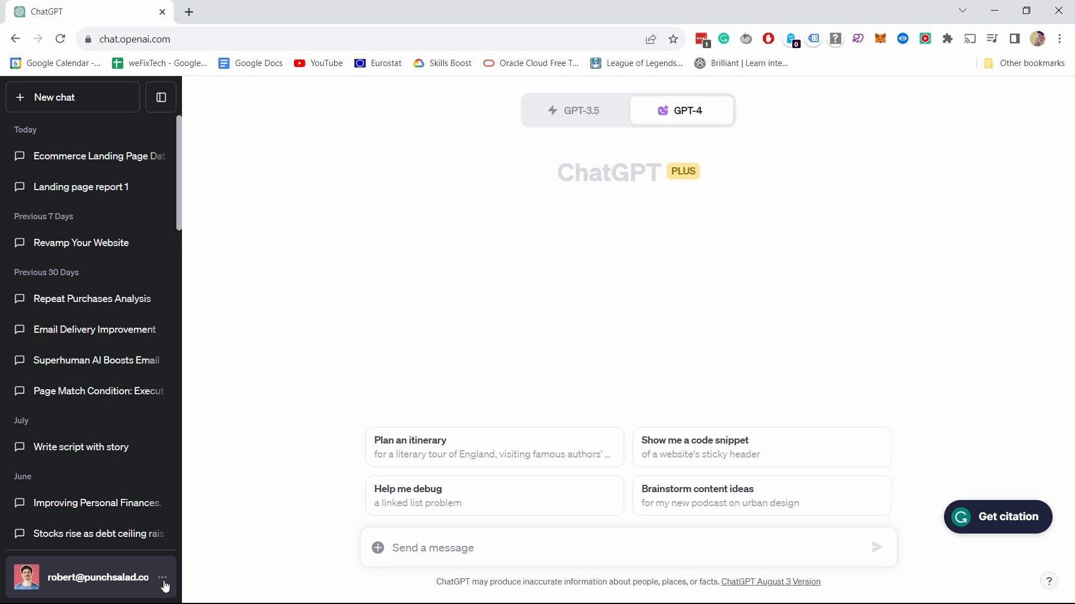
{"action": "left_click", "coordinate": [163, 578]}
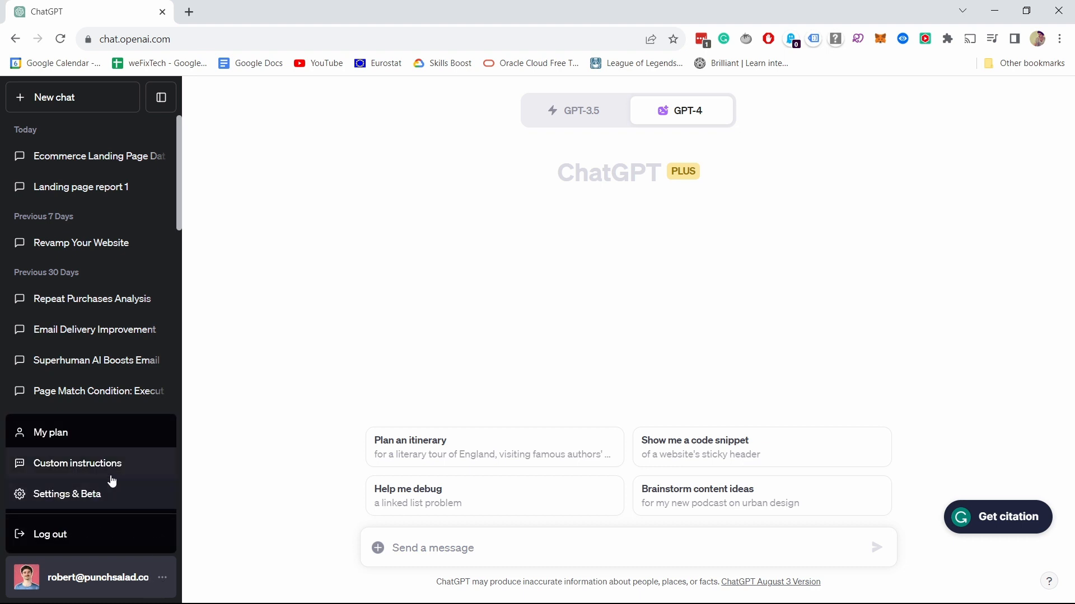
{"action": "left_click", "coordinate": [71, 493]}
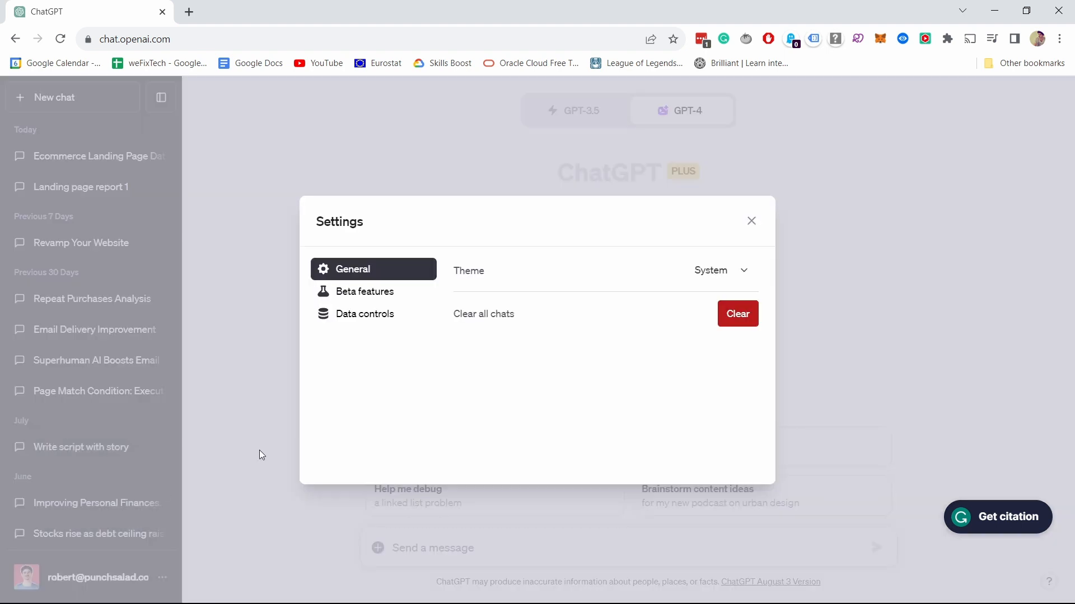
{"action": "left_click", "coordinate": [363, 291]}
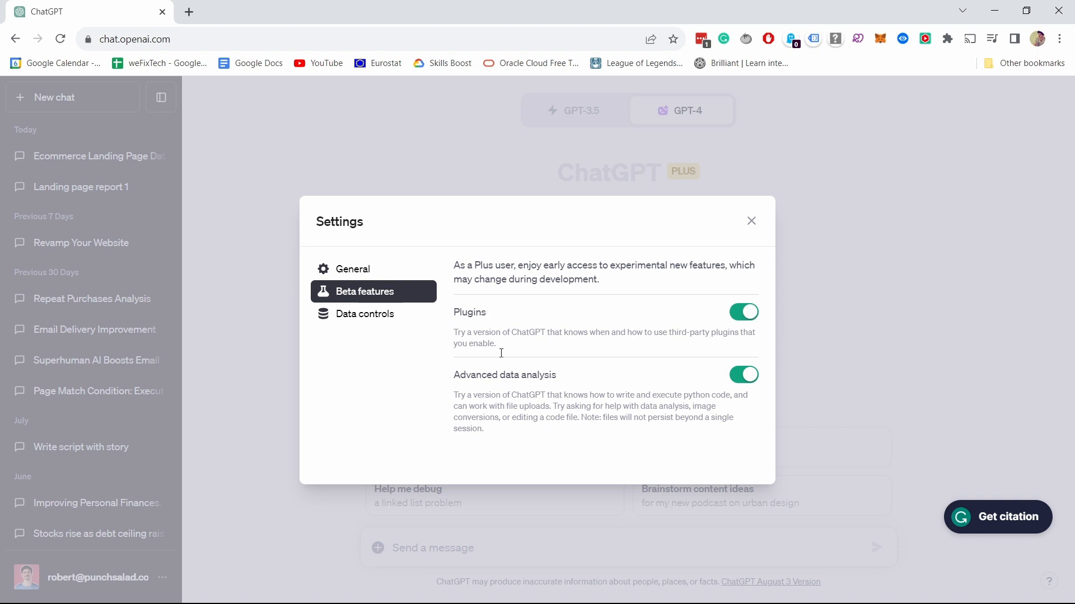
{"action": "left_click", "coordinate": [750, 220]}
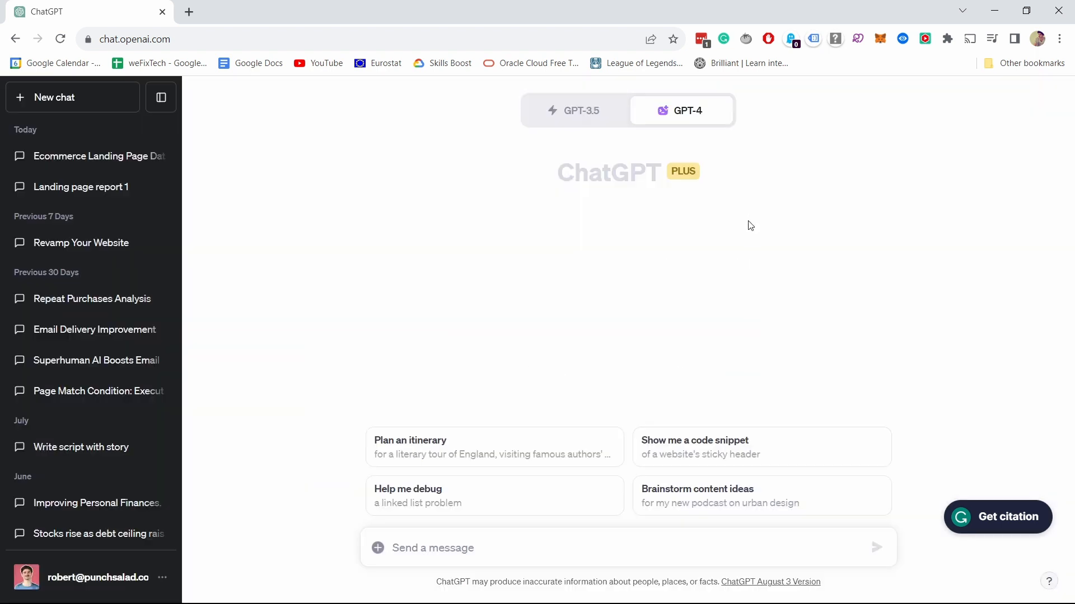
Upload GA4 with AI - Landing page 2(1).csv as an attachment to the new message.
{"action": "left_click", "coordinate": [686, 111]}
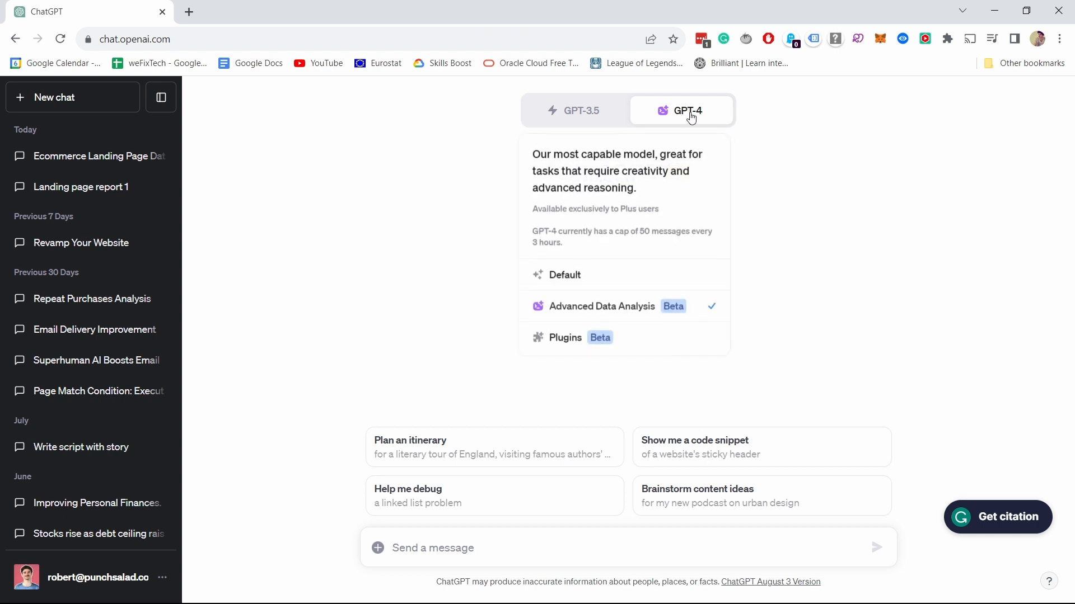
{"action": "mouse_move", "coordinate": [646, 254]}
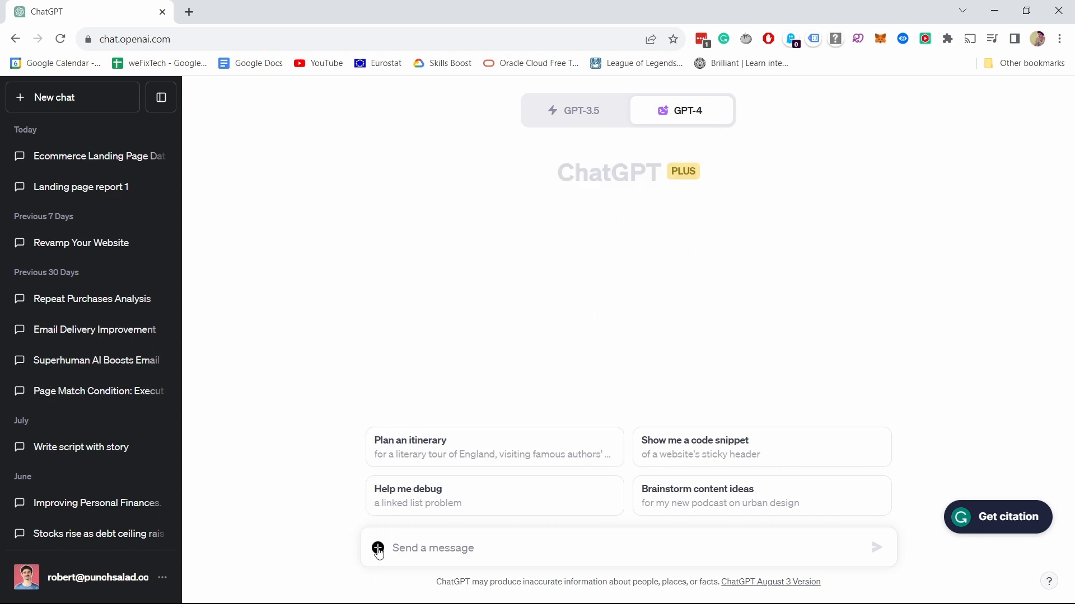
{"action": "left_click", "coordinate": [377, 548]}
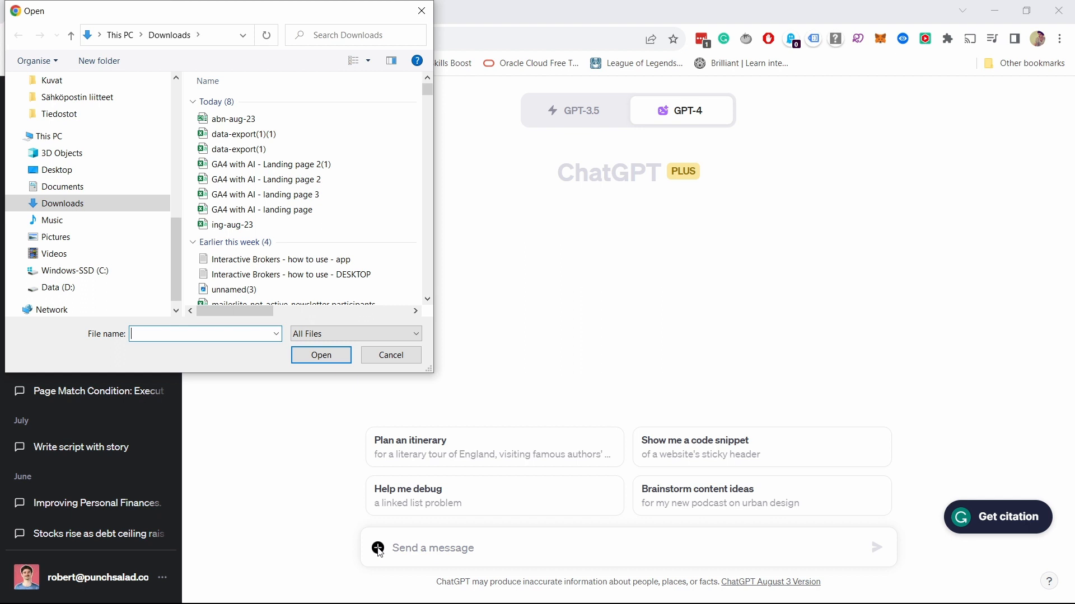
{"action": "left_click", "coordinate": [233, 119]}
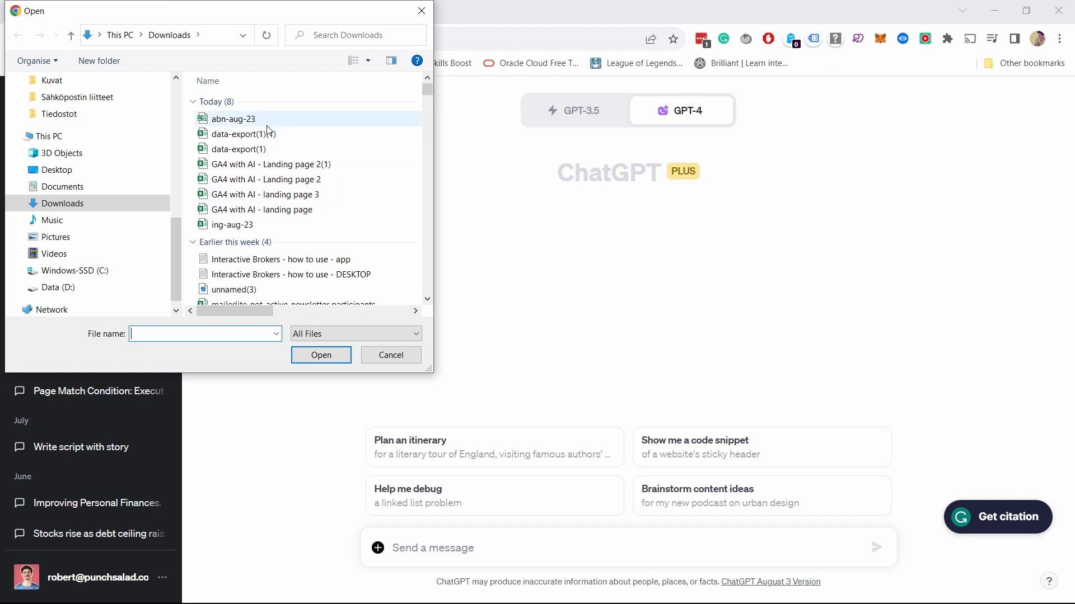
{"action": "left_click", "coordinate": [270, 164]}
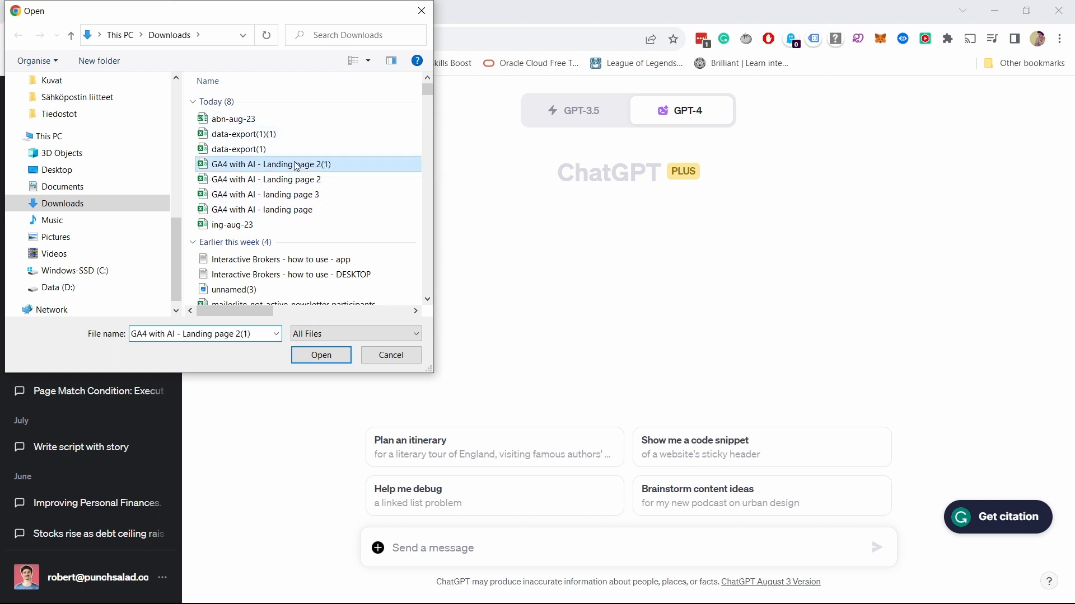
{"action": "left_click", "coordinate": [320, 355]}
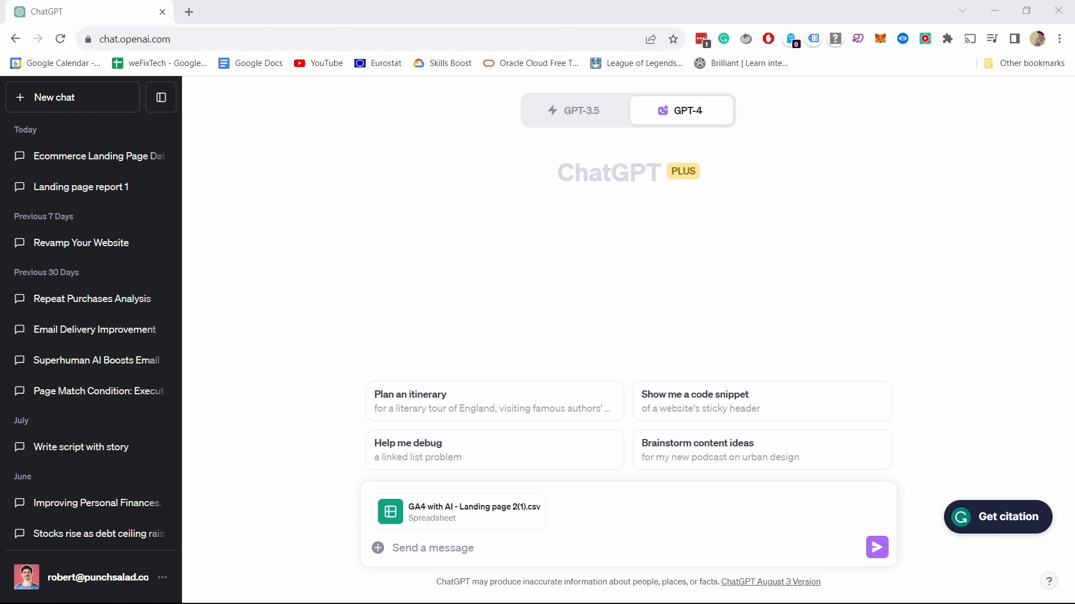
{"action": "mouse_move", "coordinate": [461, 542]}
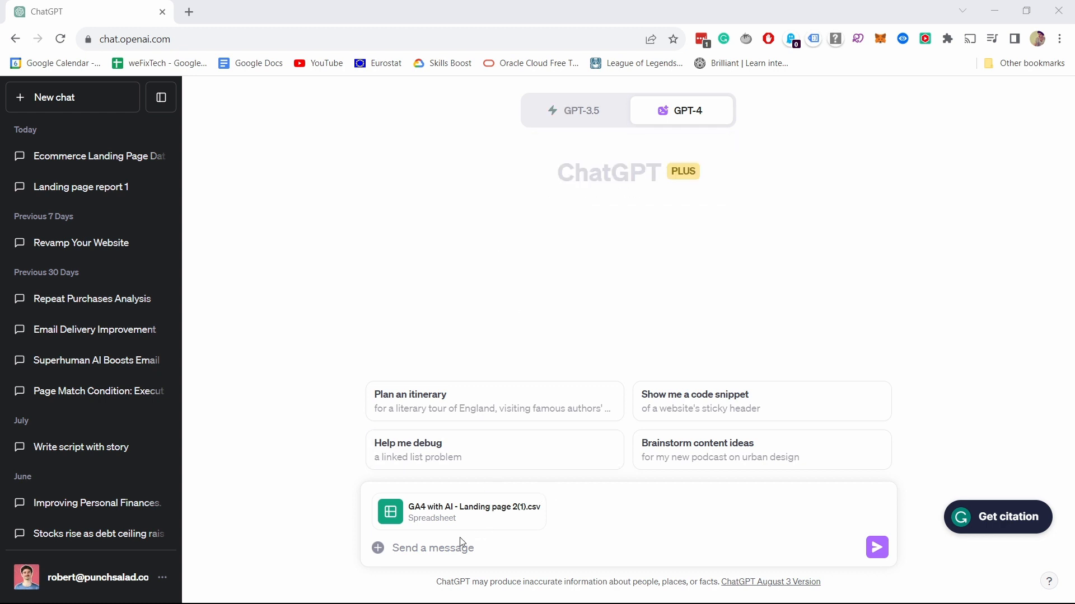
Send the file with a store description and memorize note; receive the seven-column summary.
{"action": "left_click", "coordinate": [875, 548]}
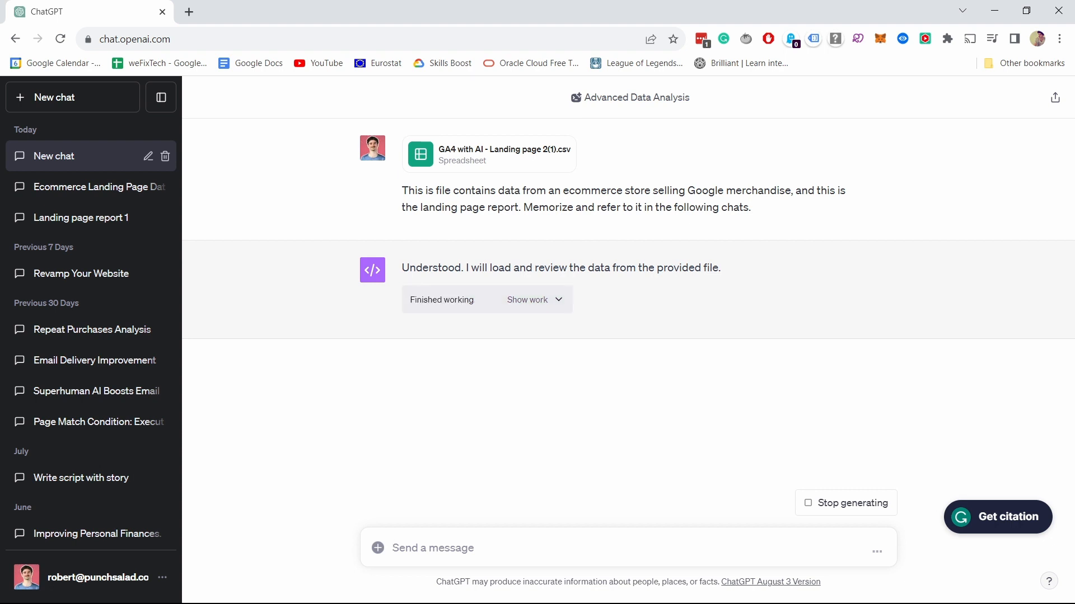
{"action": "scroll", "scroll_direction": "down", "scroll_amount": 3}
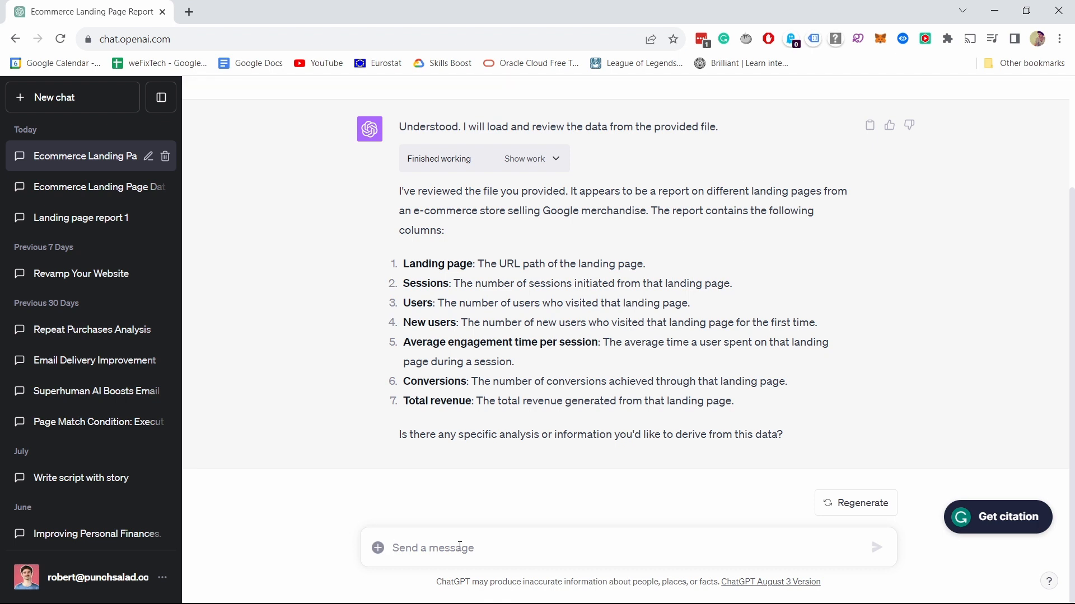
Ask ChatGPT 'What are top 5 landing pages with the highest conversion rate'.
{"action": "type", "text": "What are top 5 landing pages with the highest conversion rate"}
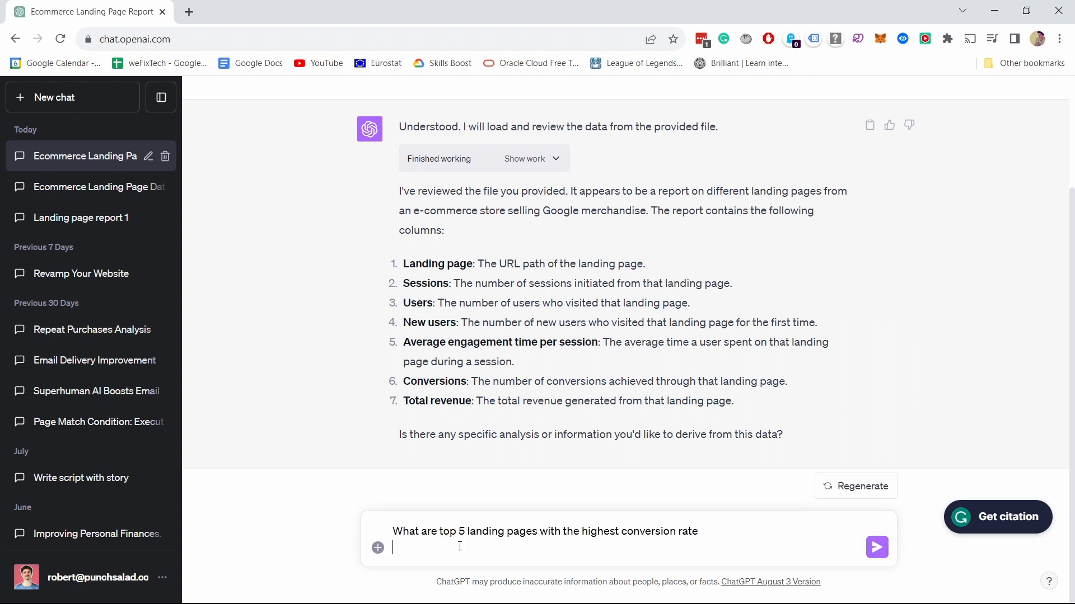
{"action": "left_click", "coordinate": [875, 547]}
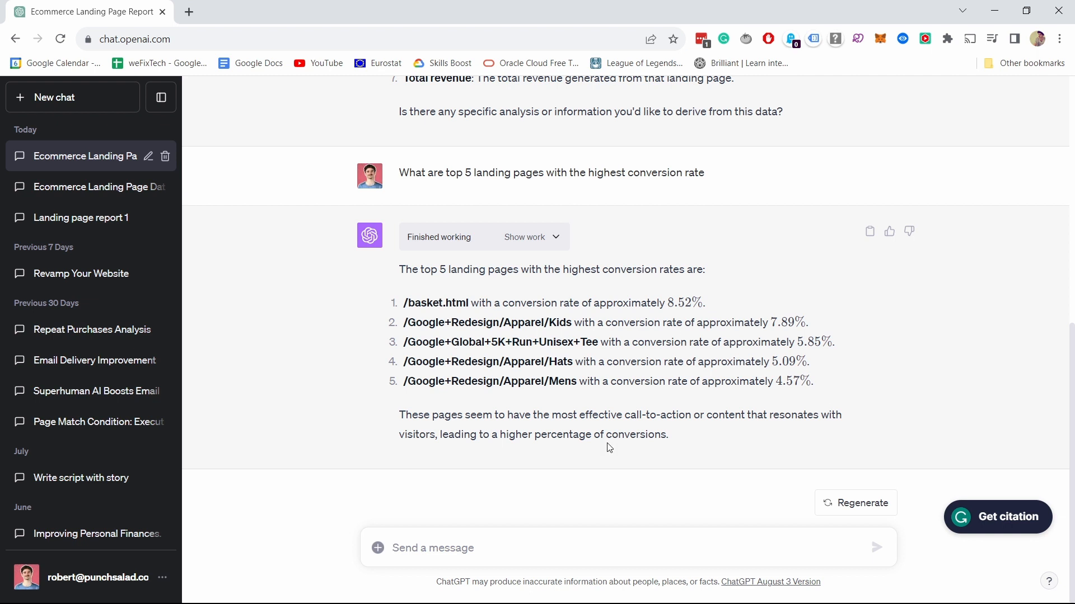
{"action": "mouse_move", "coordinate": [634, 377]}
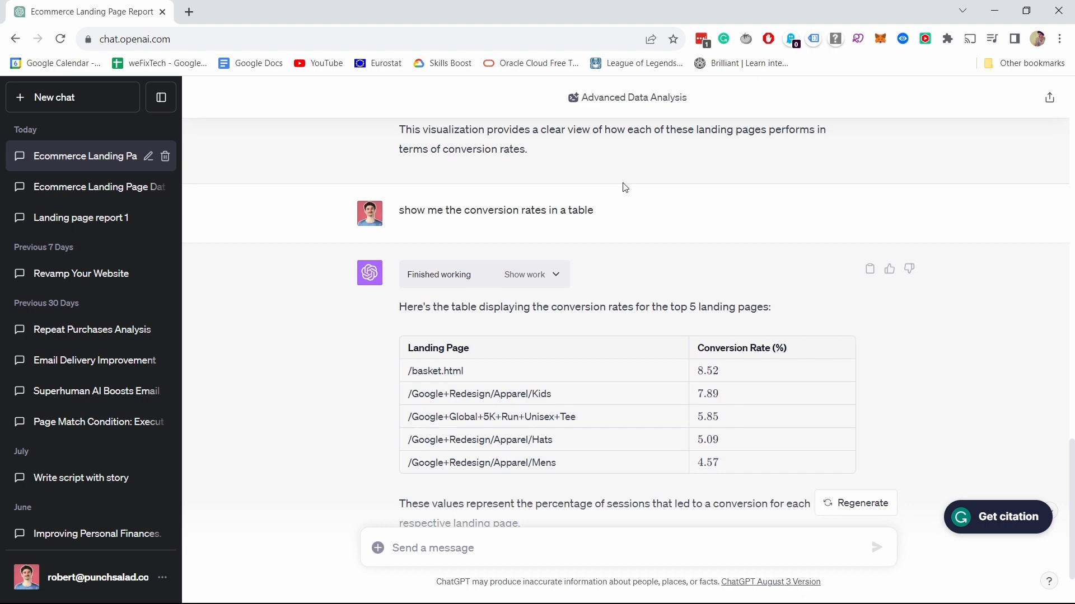
Give the conversion-rate table answer a thumbs-up and dismiss the extra feedback form.
{"action": "scroll", "scroll_direction": "down", "scroll_amount": 3}
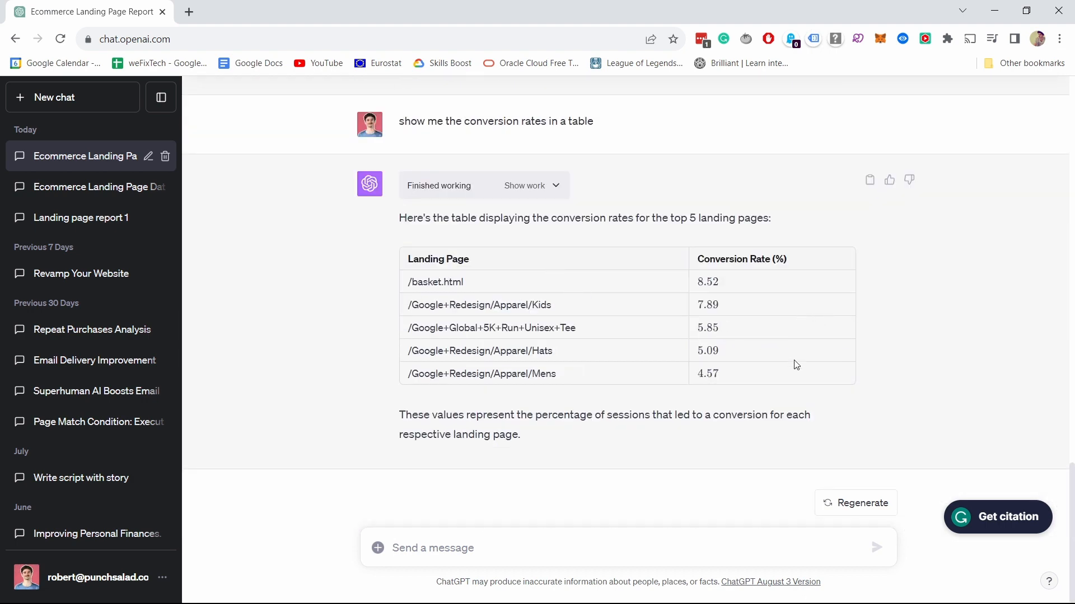
{"action": "left_click", "coordinate": [889, 179]}
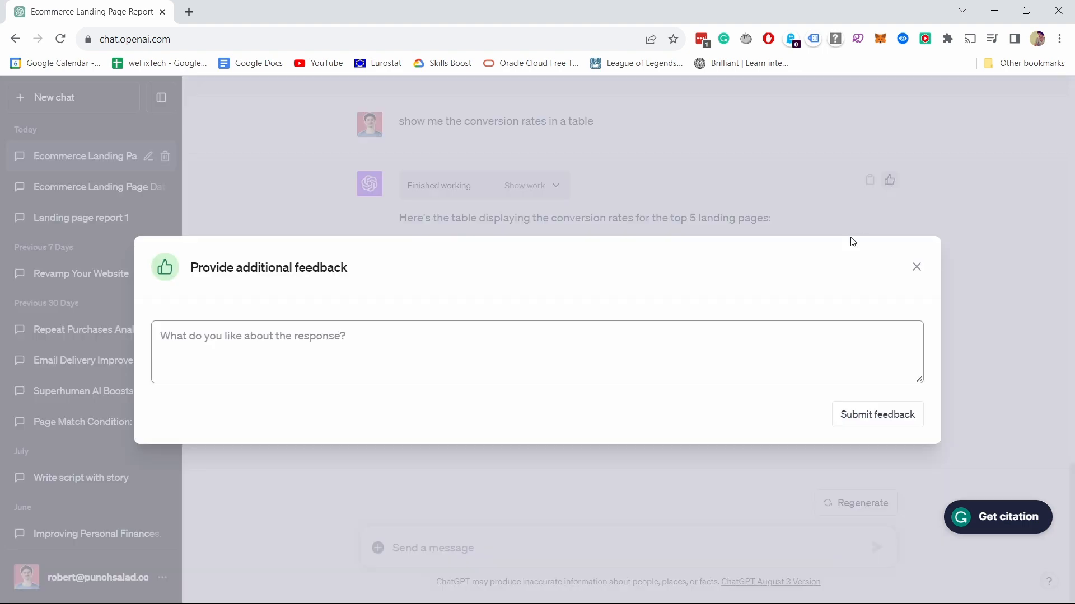
{"action": "mouse_move", "coordinate": [915, 271]}
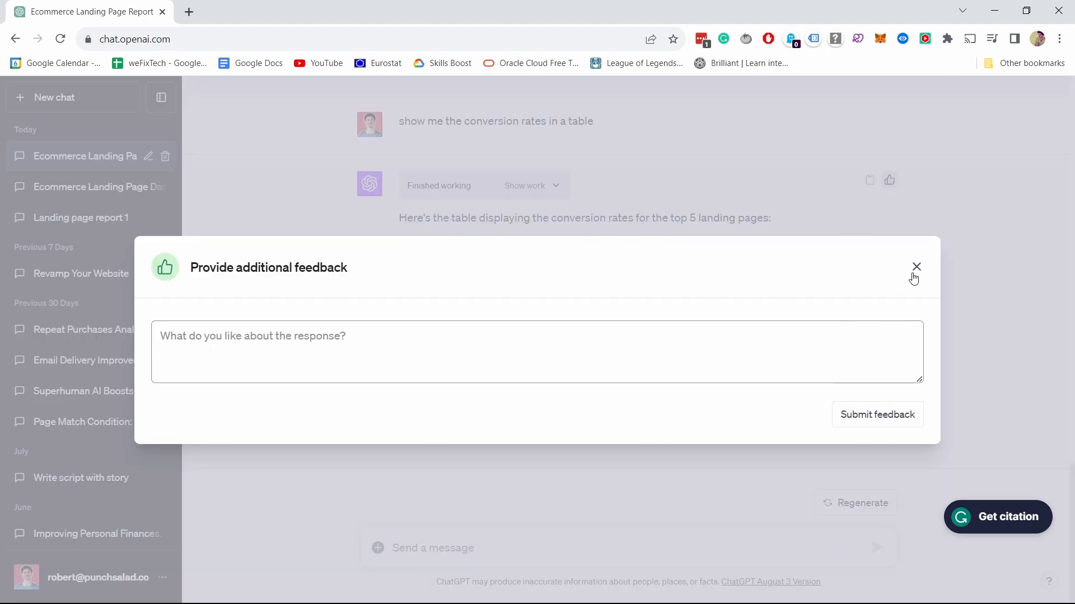
{"action": "left_click", "coordinate": [916, 266]}
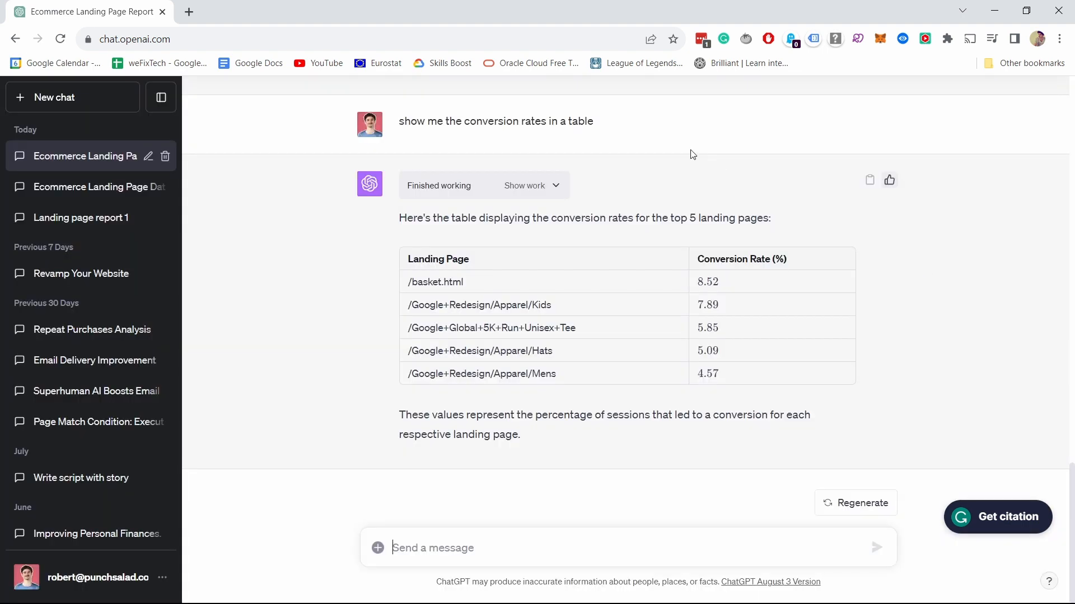
{"action": "mouse_move", "coordinate": [880, 228]}
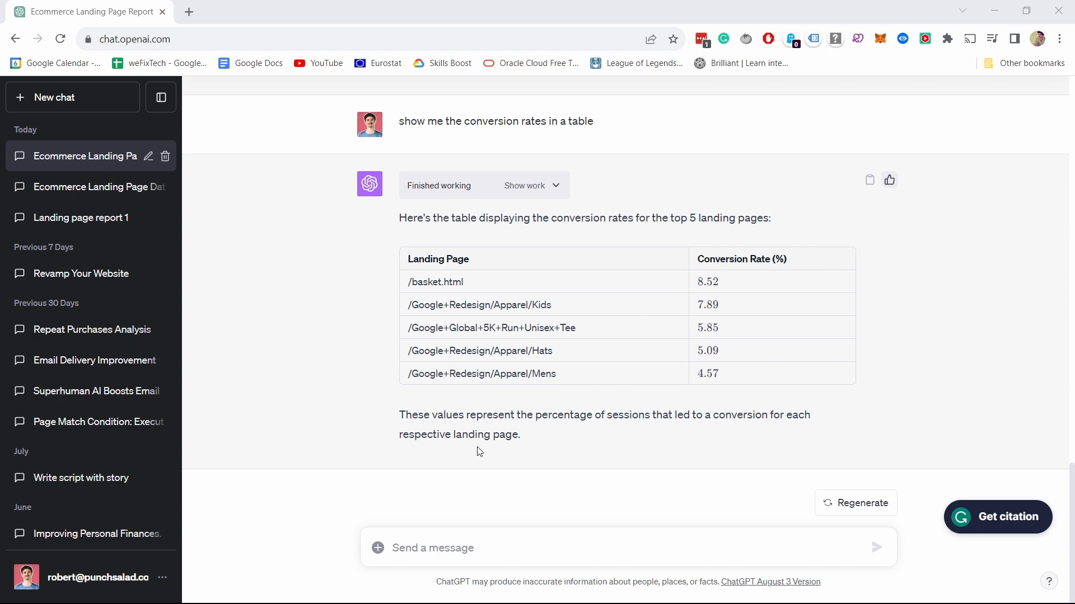
Ask ChatGPT 'What are low-hanging fruits when it comes to revenue'.
{"action": "type", "text": "What are low-hanging fruits when it comes to revenue"}
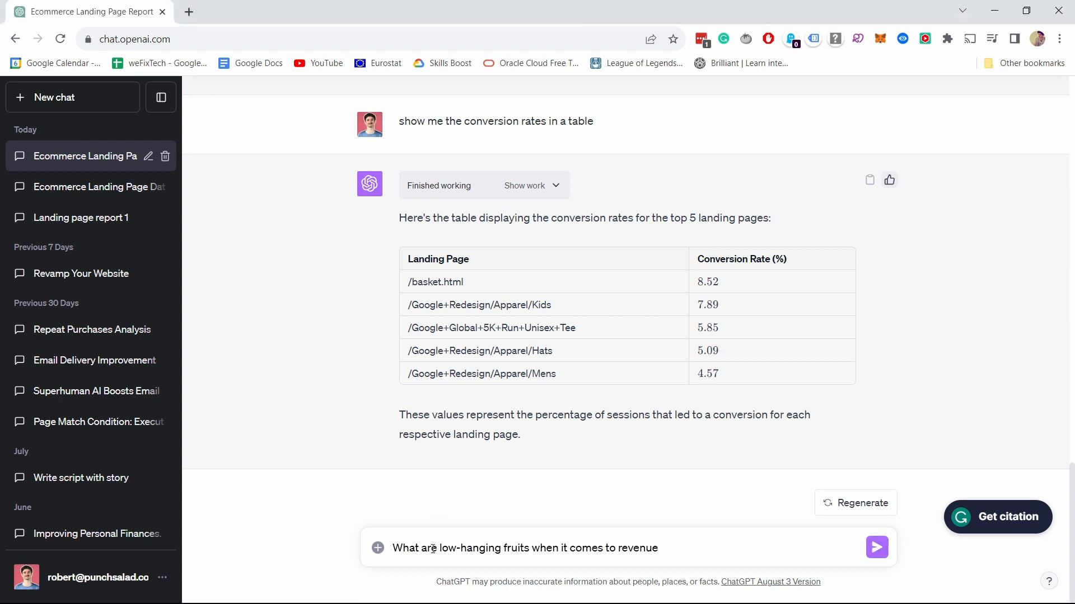
{"action": "left_click", "coordinate": [876, 547]}
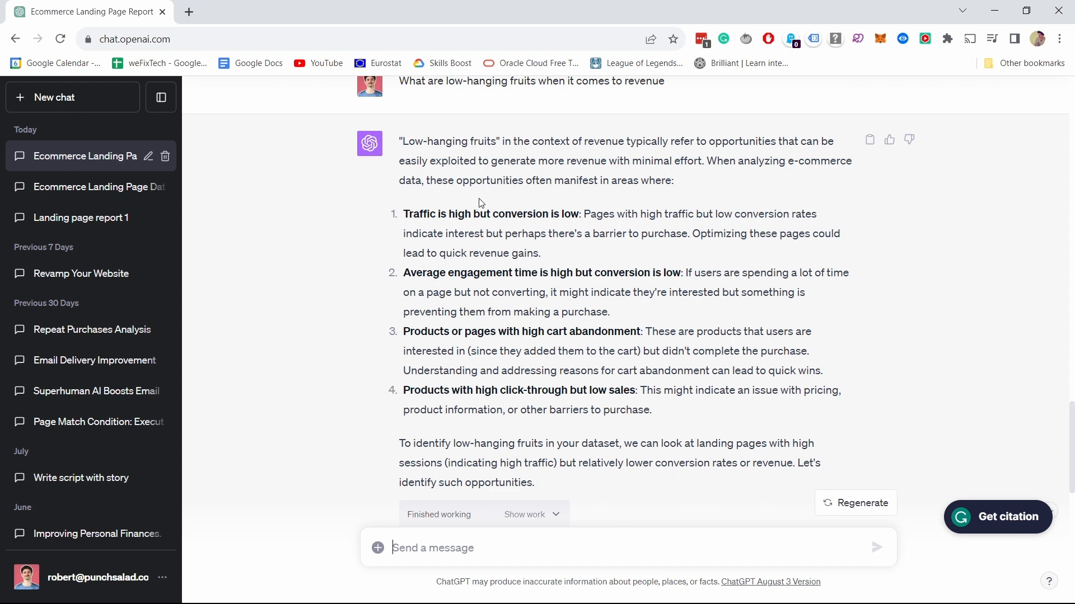
{"action": "mouse_move", "coordinate": [752, 261]}
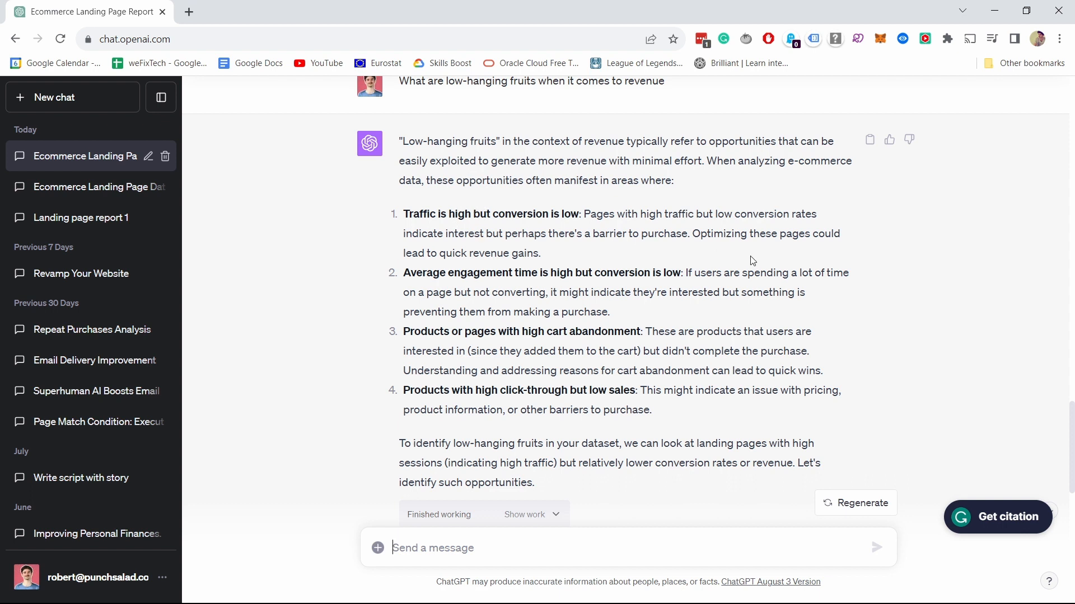
{"action": "mouse_move", "coordinate": [688, 252]}
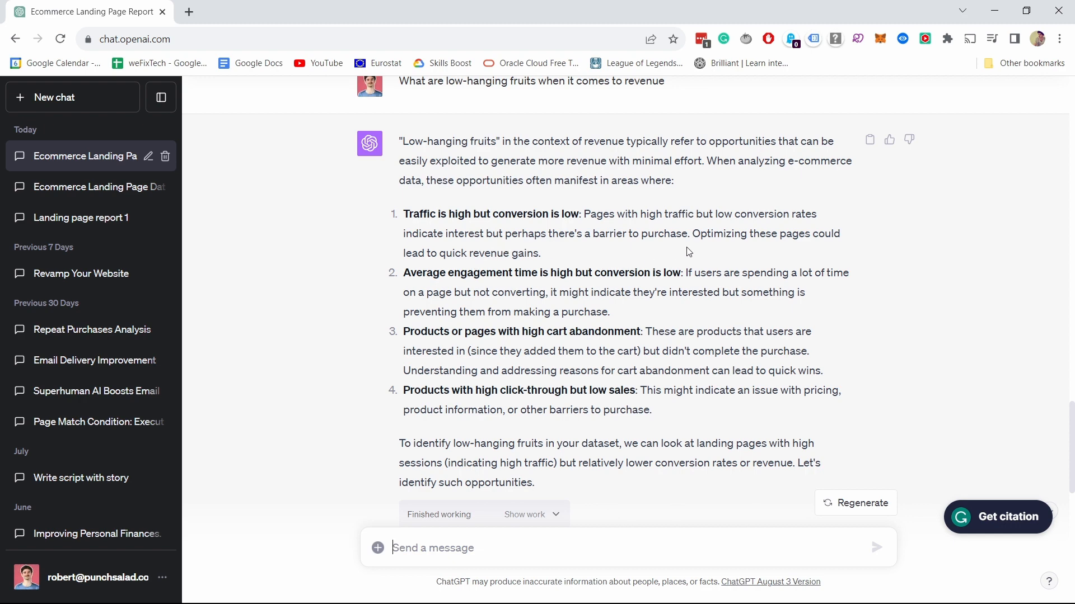
{"action": "mouse_move", "coordinate": [557, 195]}
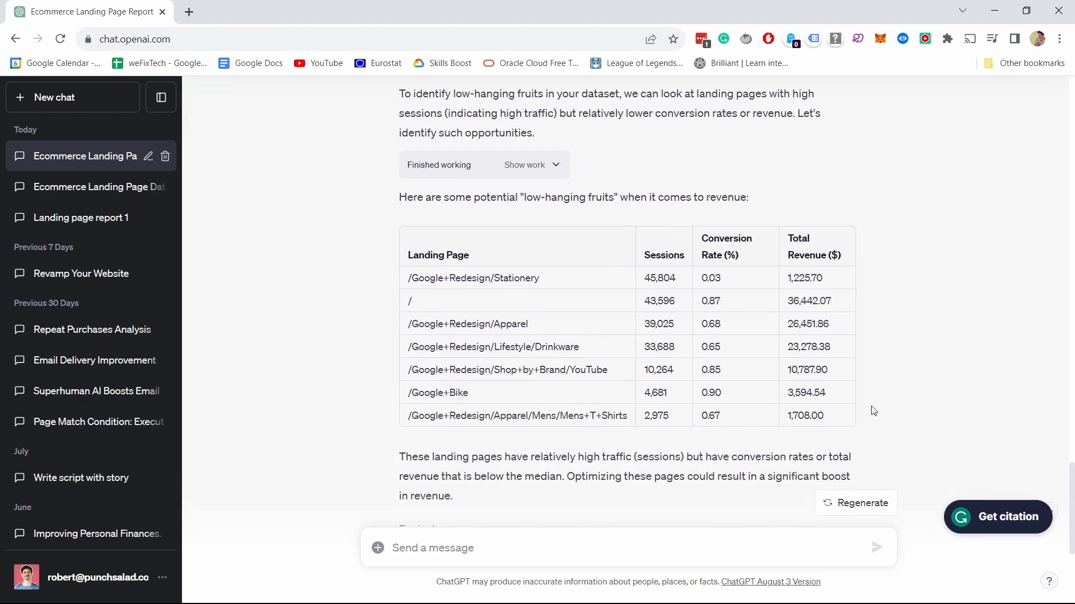
{"action": "scroll", "scroll_direction": "down", "scroll_amount": 3}
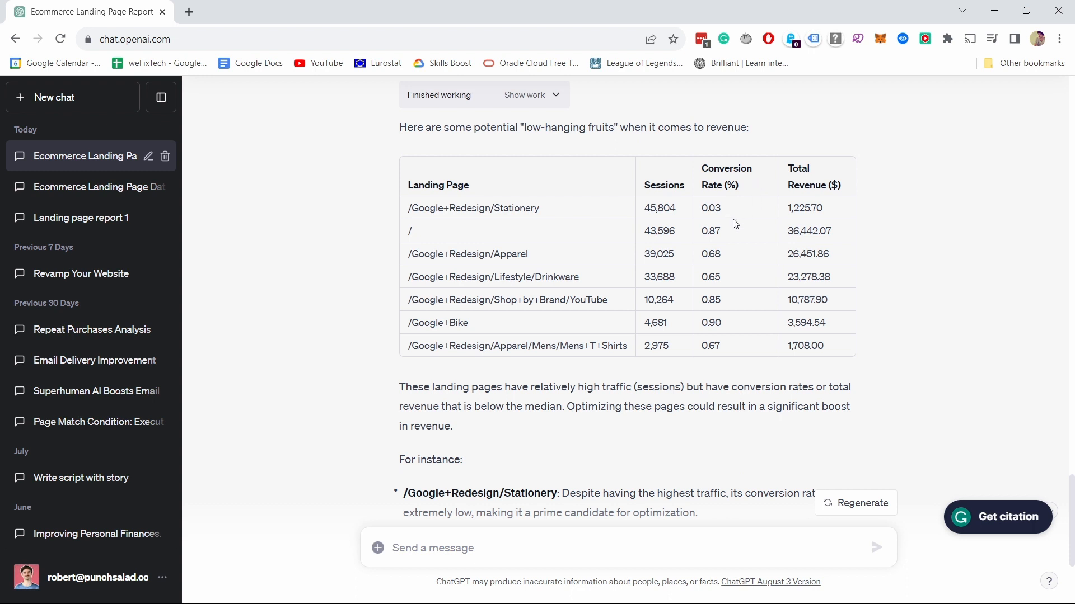
{"action": "double_click", "coordinate": [478, 208]}
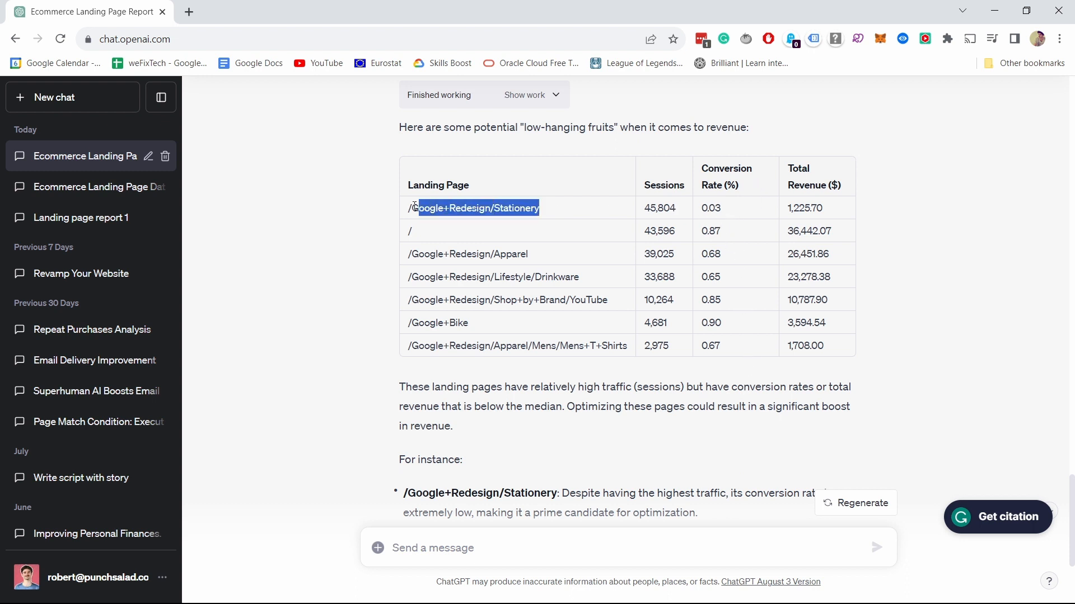
{"action": "left_click", "coordinate": [658, 209]}
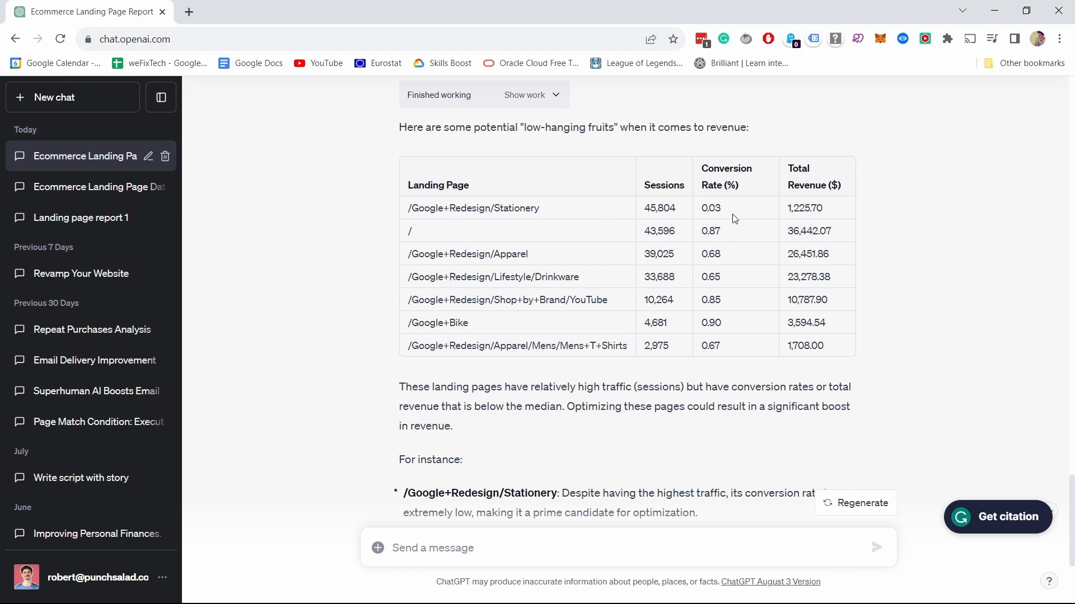
{"action": "mouse_move", "coordinate": [720, 199]}
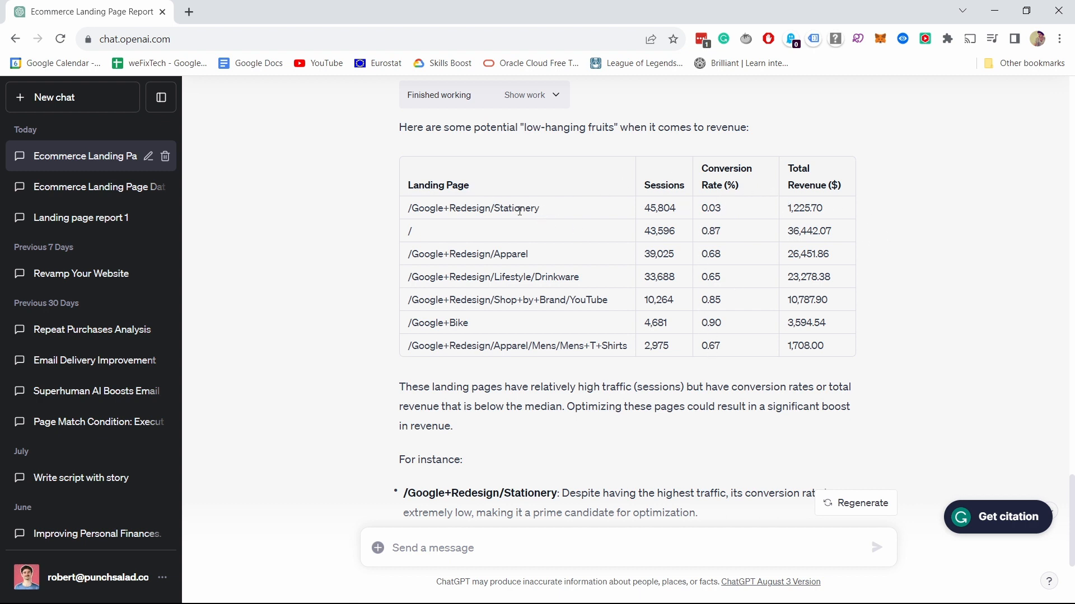
{"action": "mouse_move", "coordinate": [582, 212]}
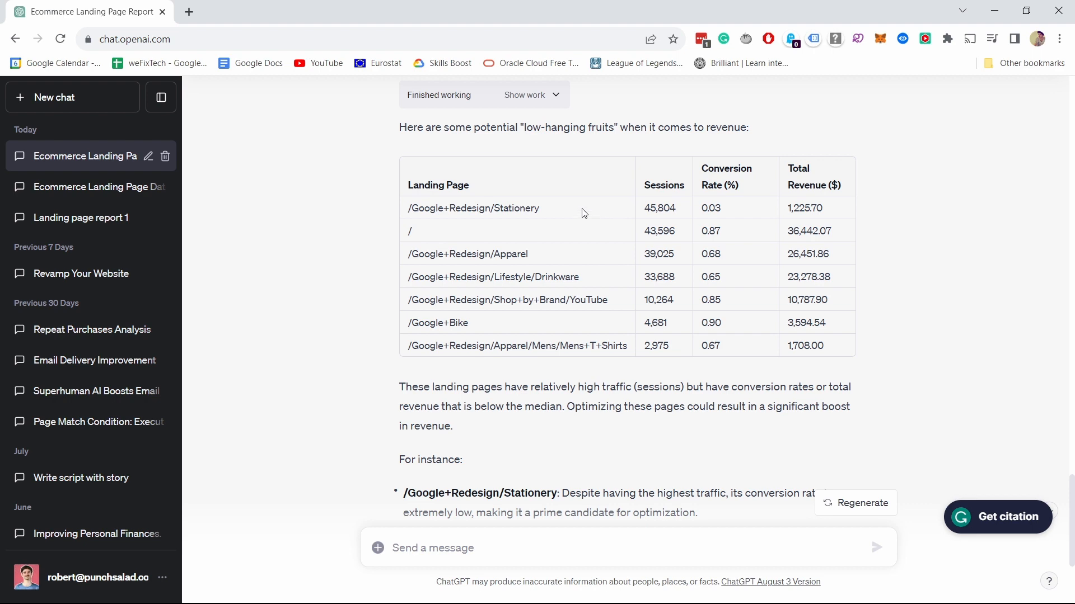
{"action": "scroll", "scroll_direction": "down", "scroll_amount": 3}
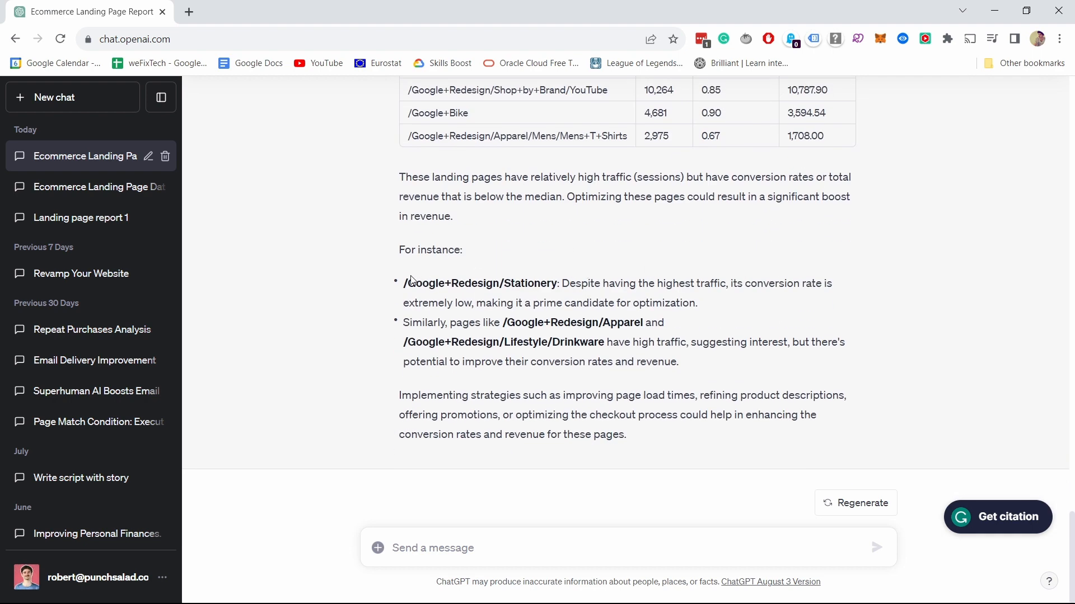
{"action": "left_click_drag", "start_coordinate": [404, 283], "coordinate": [698, 303]}
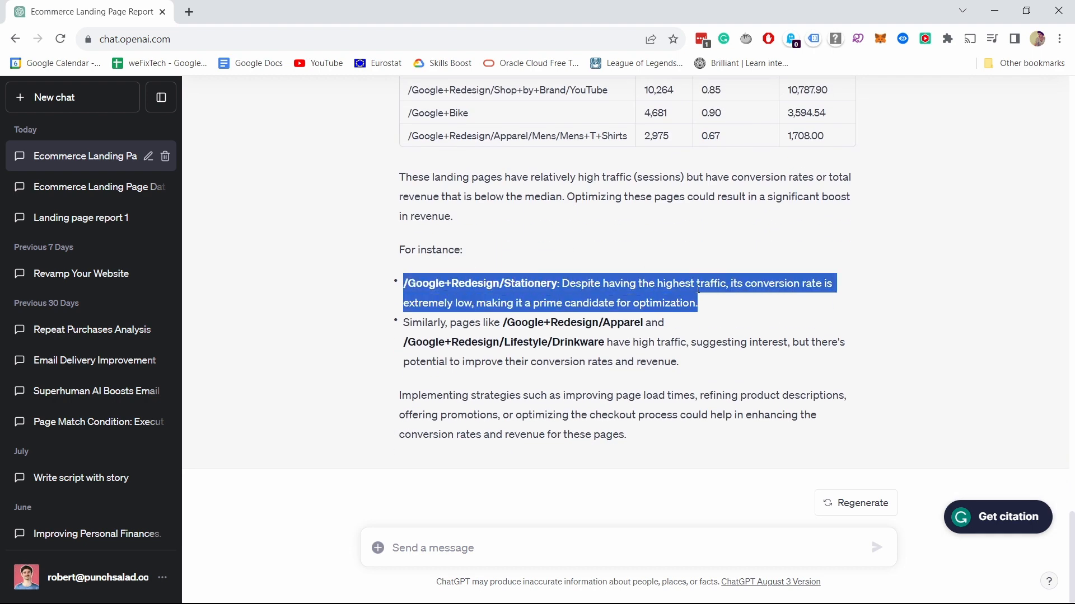
{"action": "left_click", "coordinate": [807, 291]}
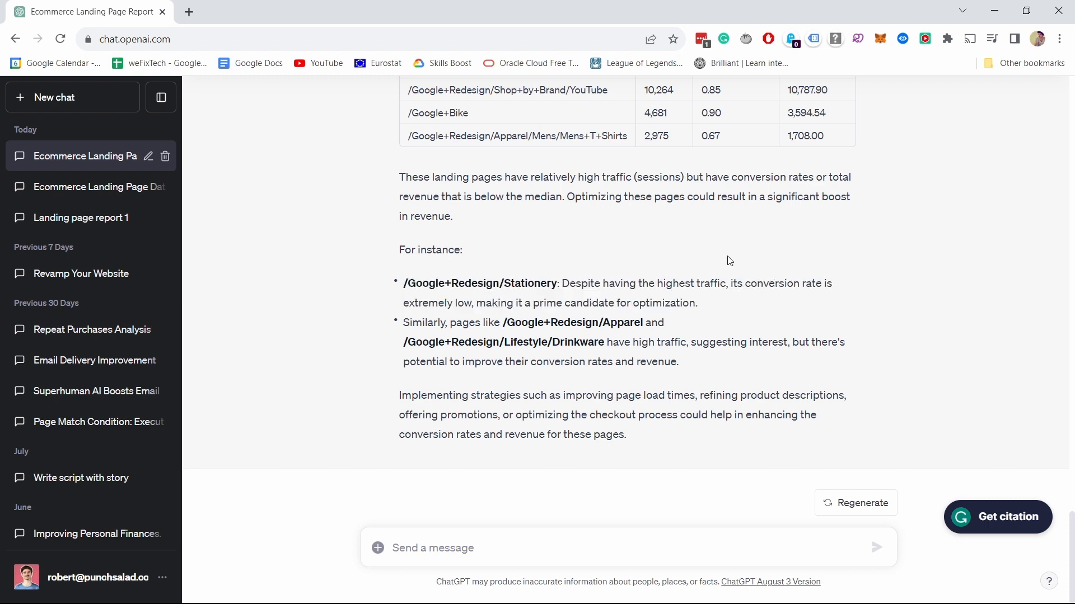
{"action": "left_click_drag", "start_coordinate": [502, 323], "coordinate": [679, 362]}
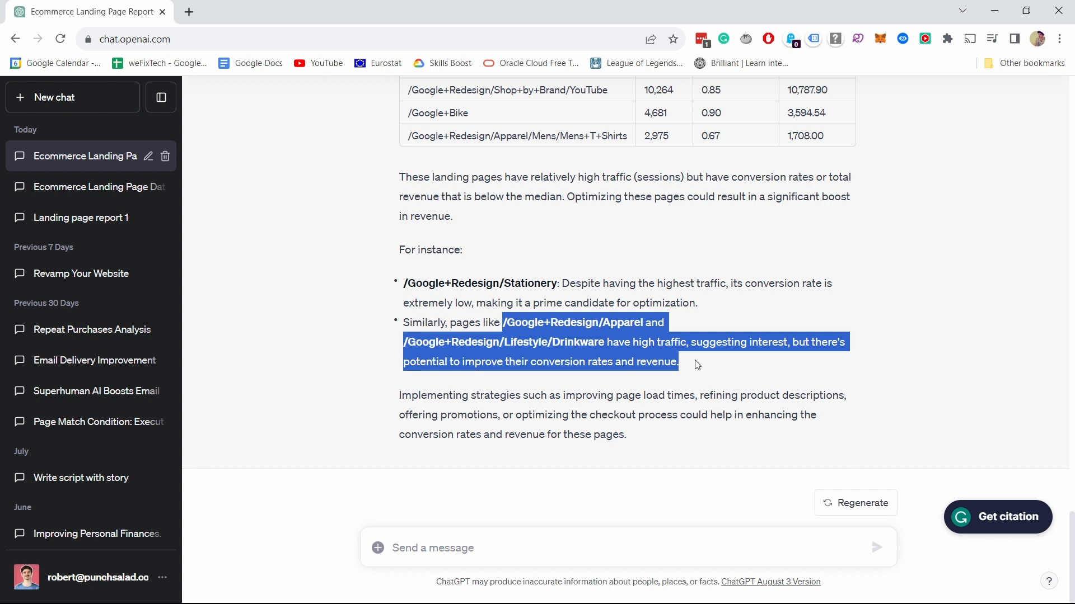
{"action": "left_click", "coordinate": [657, 307]}
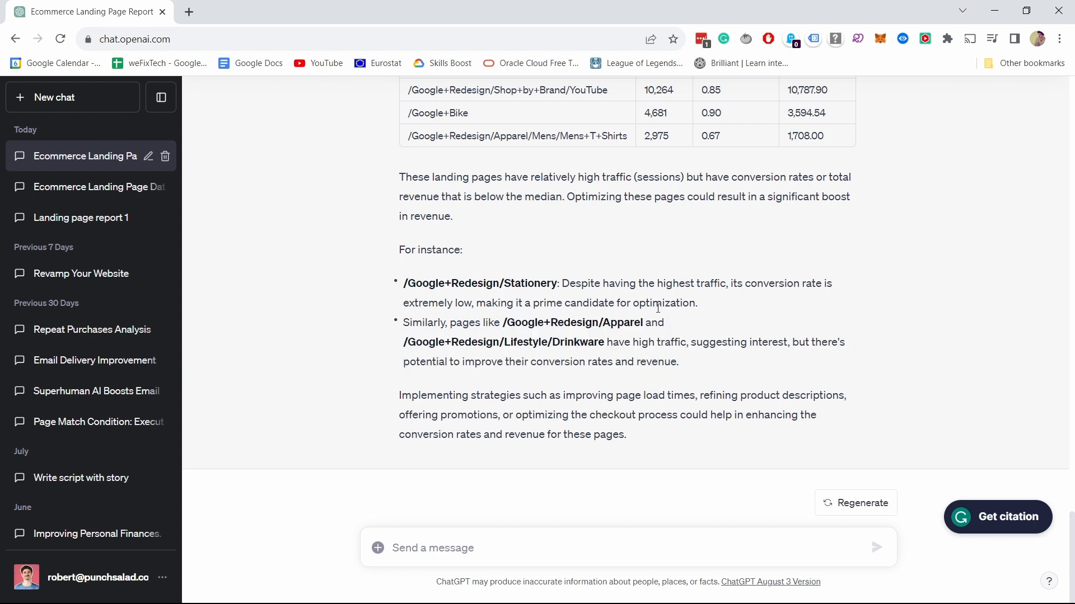
{"action": "left_click", "coordinate": [89, 187]}
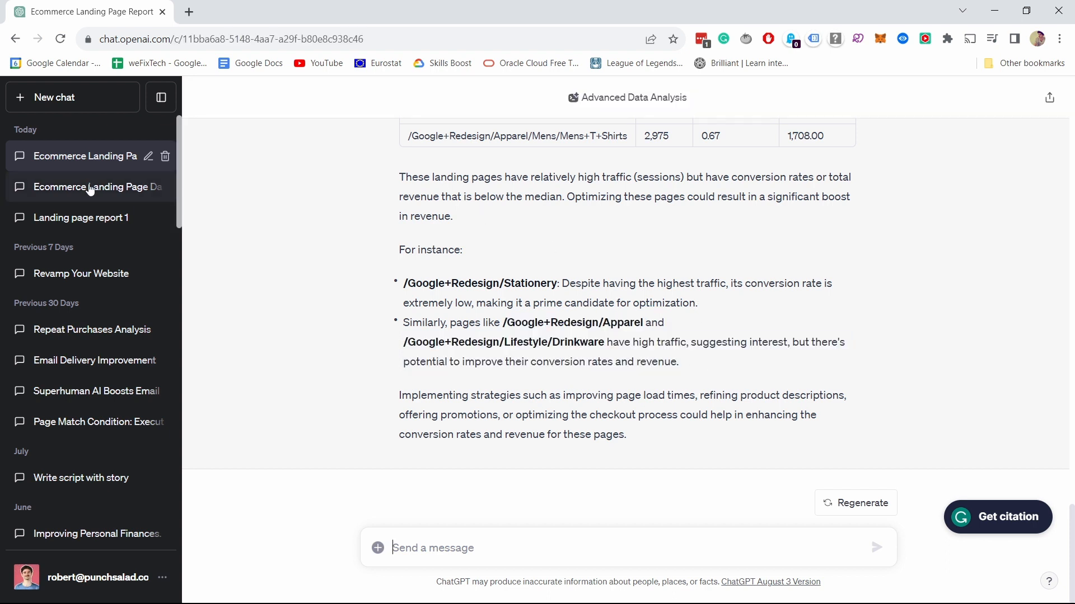
Switch to the 'Ecommerce Landing Page Data' chat and scroll through its summary and chart explanation.
{"action": "left_click", "coordinate": [99, 187]}
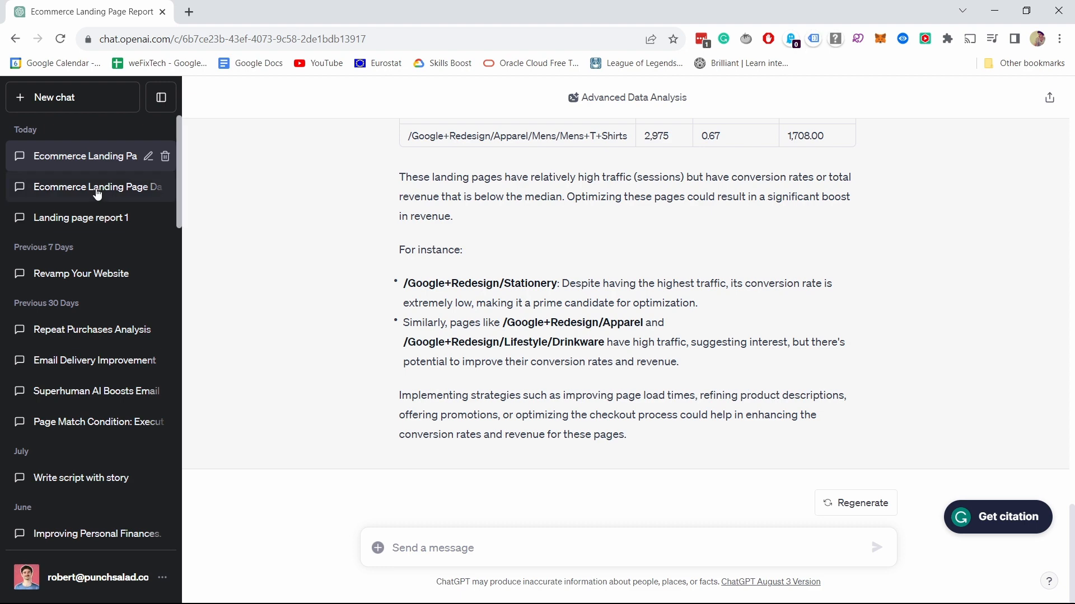
{"action": "left_click", "coordinate": [87, 186]}
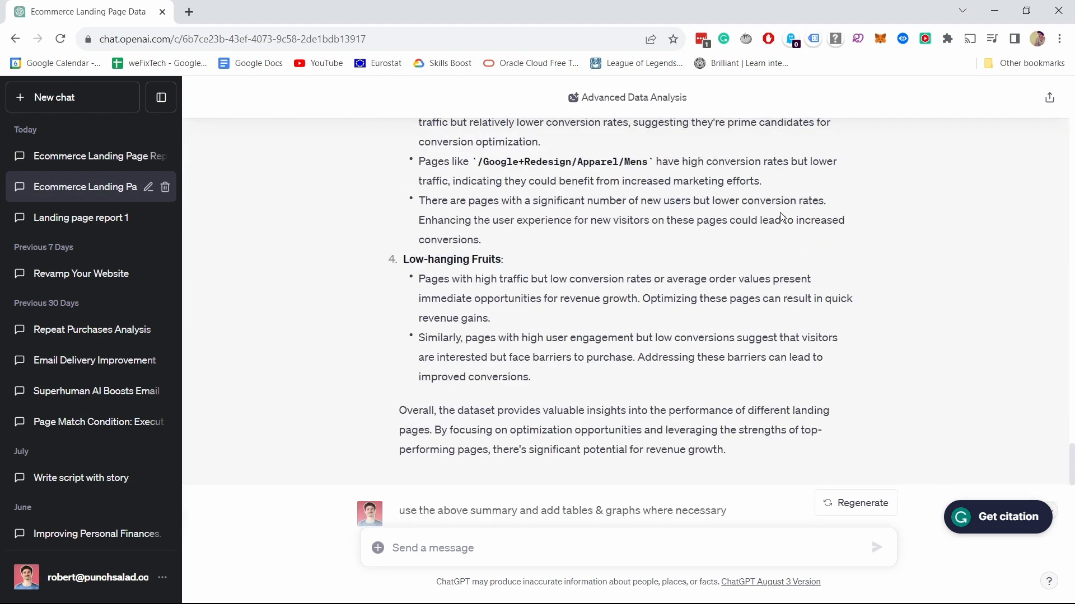
{"action": "scroll", "scroll_direction": "up", "scroll_amount": 3}
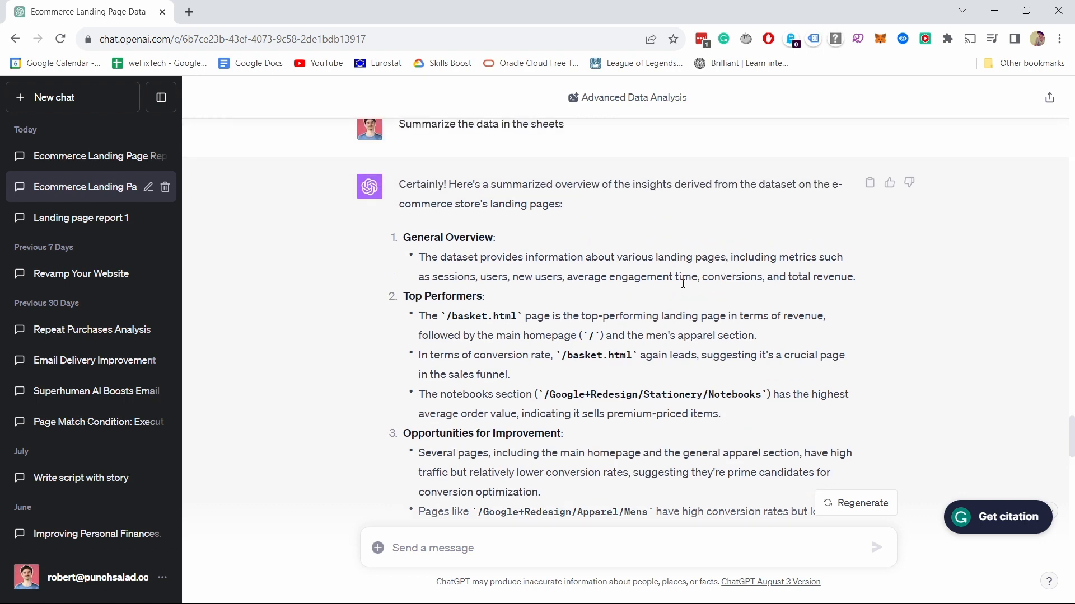
{"action": "scroll", "scroll_direction": "down", "scroll_amount": 3}
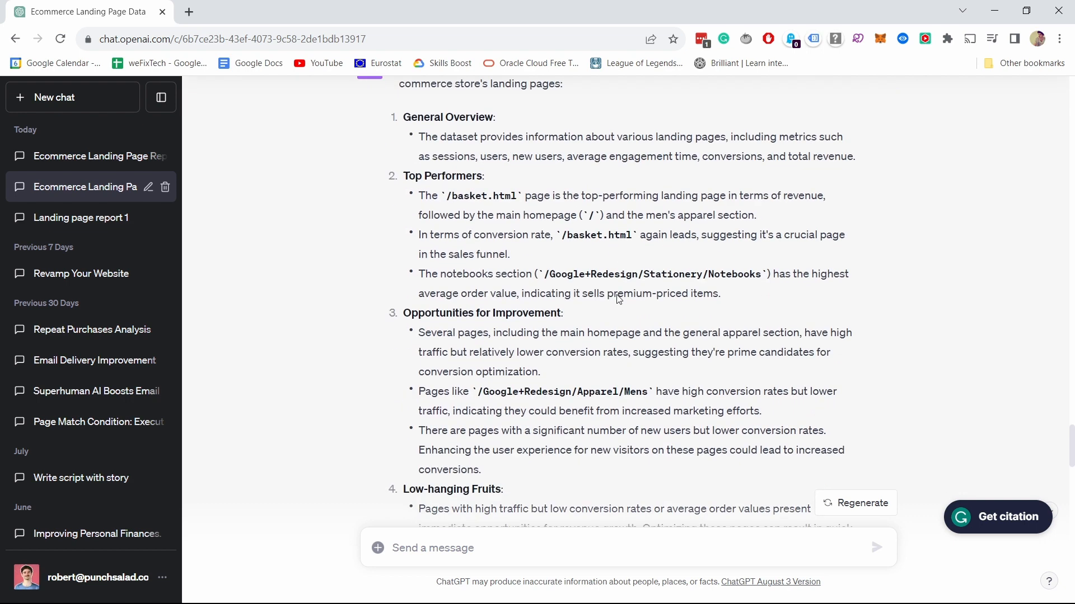
{"action": "scroll", "scroll_direction": "up", "scroll_amount": 3}
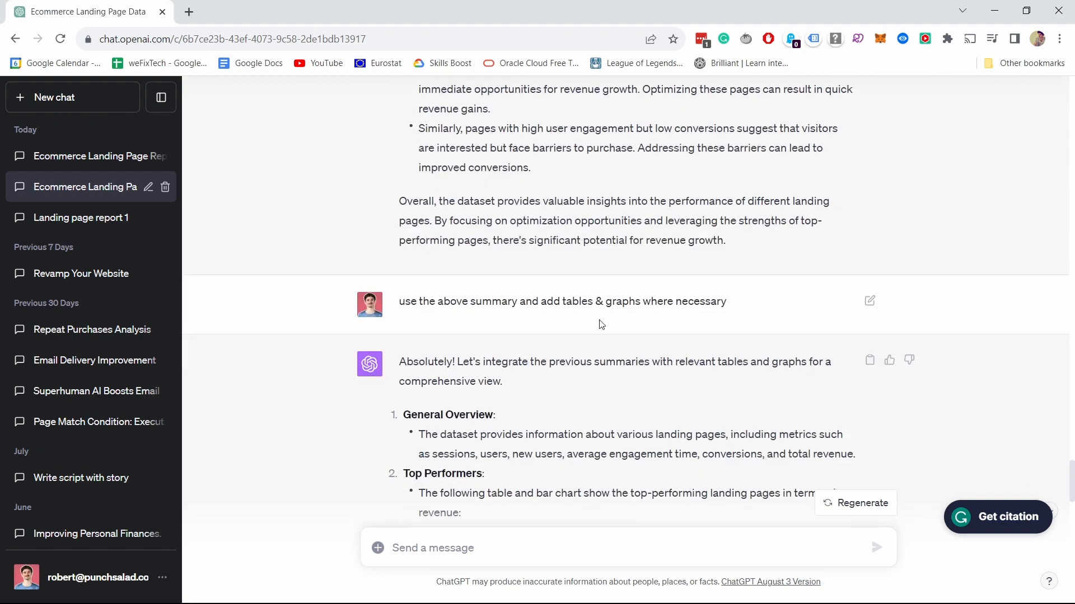
{"action": "scroll", "scroll_direction": "down", "scroll_amount": 3}
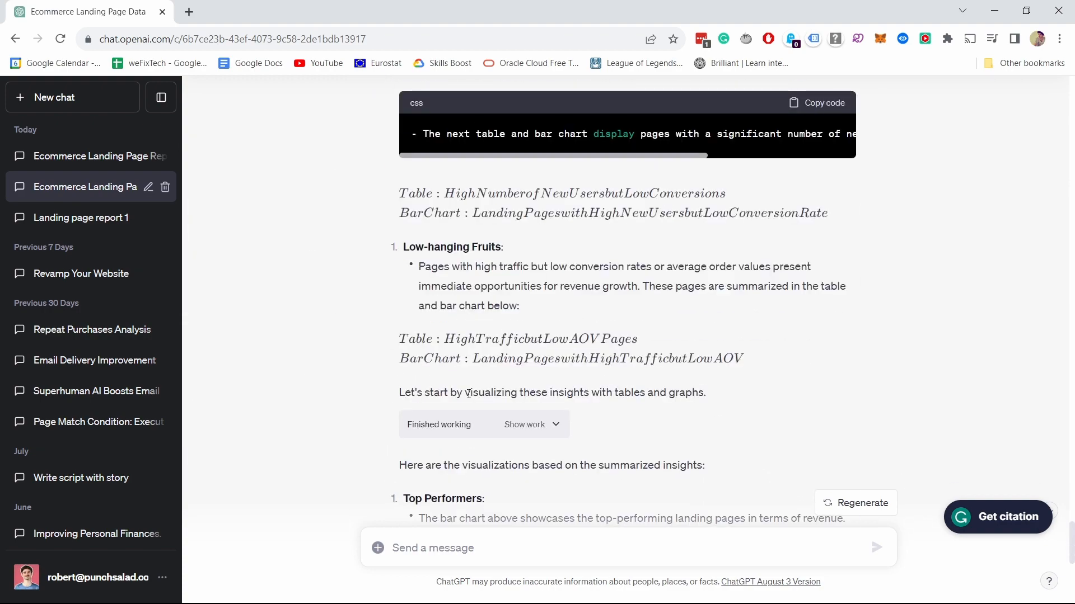
{"action": "scroll", "scroll_direction": "down", "scroll_amount": 3}
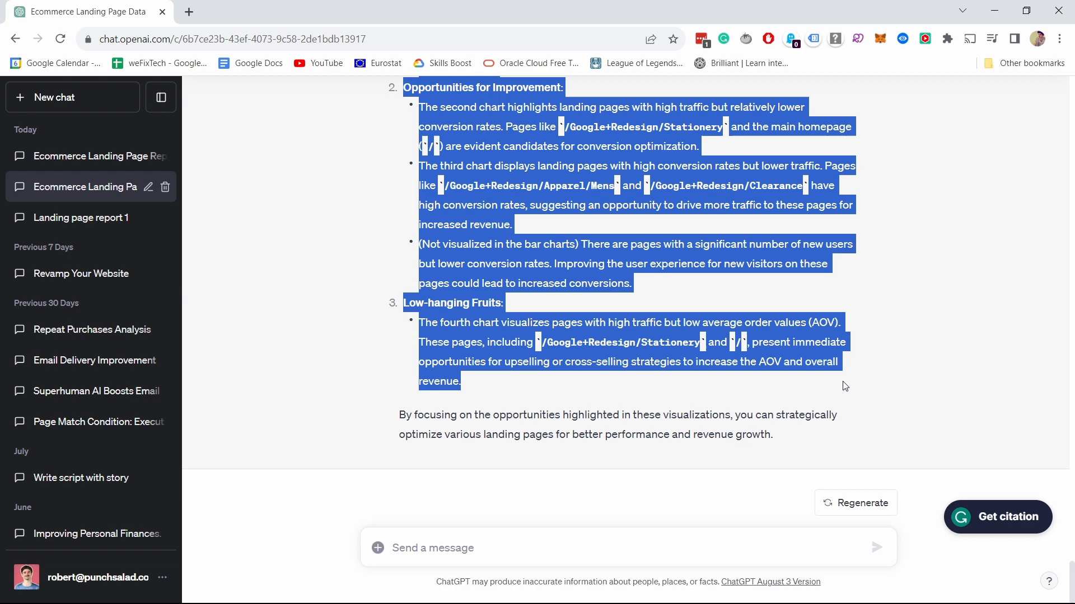
{"action": "left_click", "coordinate": [678, 289]}
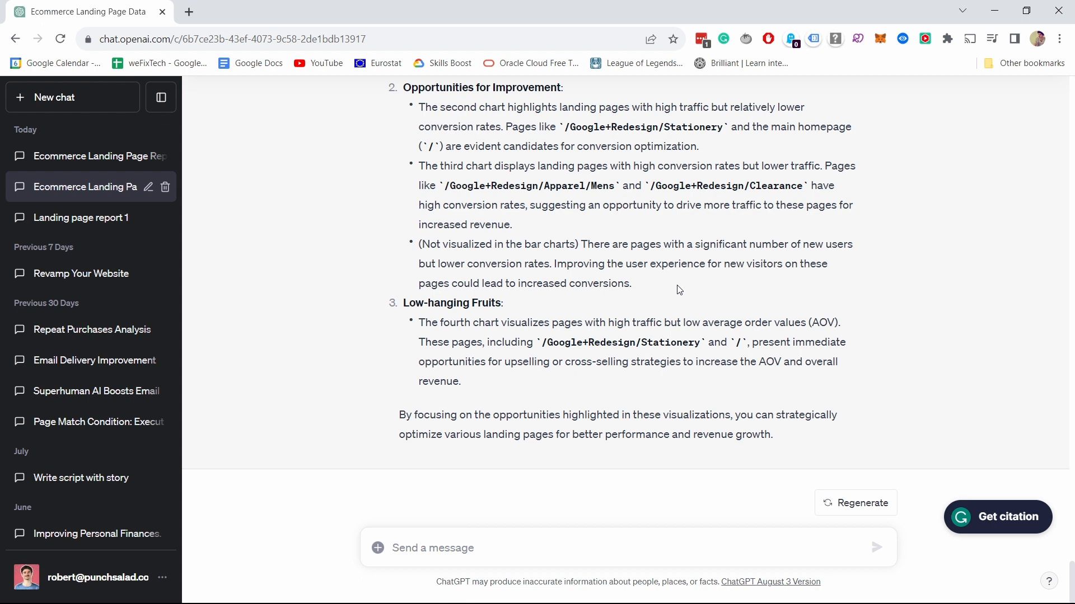
{"action": "mouse_move", "coordinate": [665, 279]}
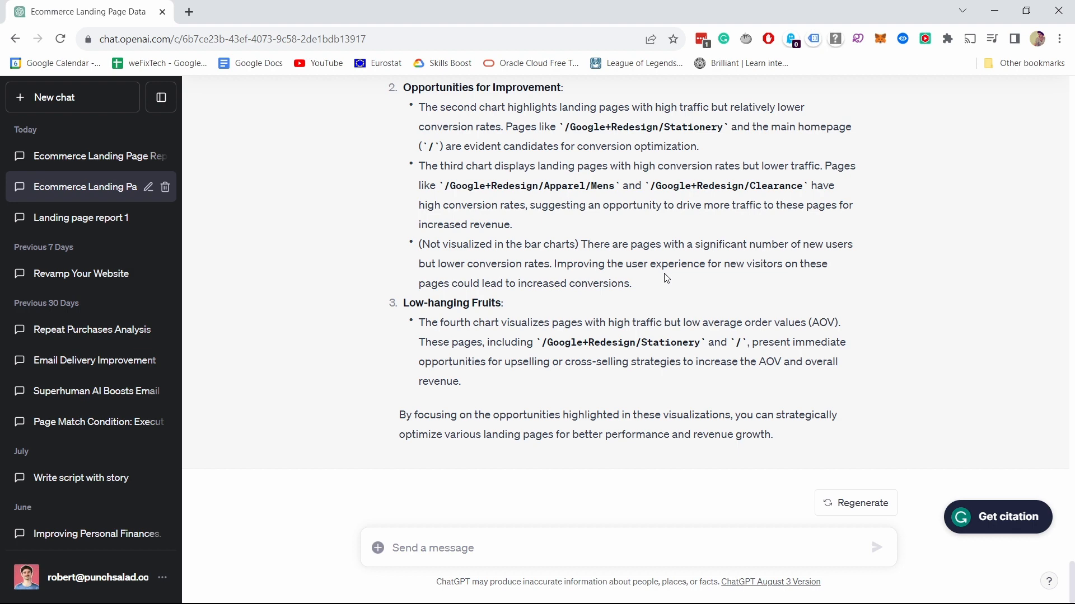